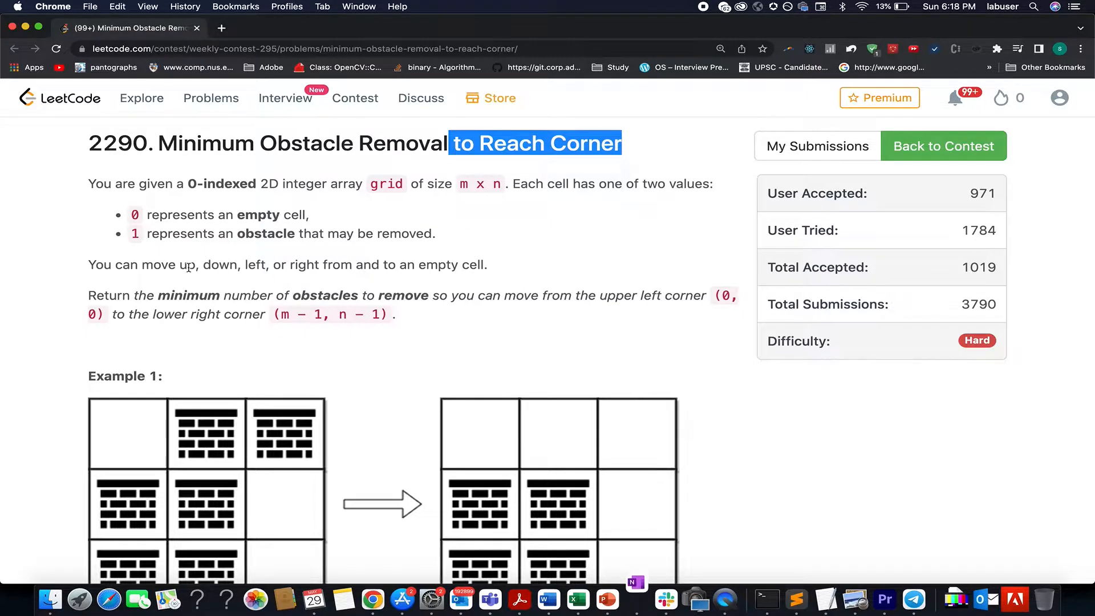
# Highlight the problem title's end and scroll to Example 1's obstacle grid
pyautogui.moveTo(187, 264); pyautogui.dragTo(320, 263)
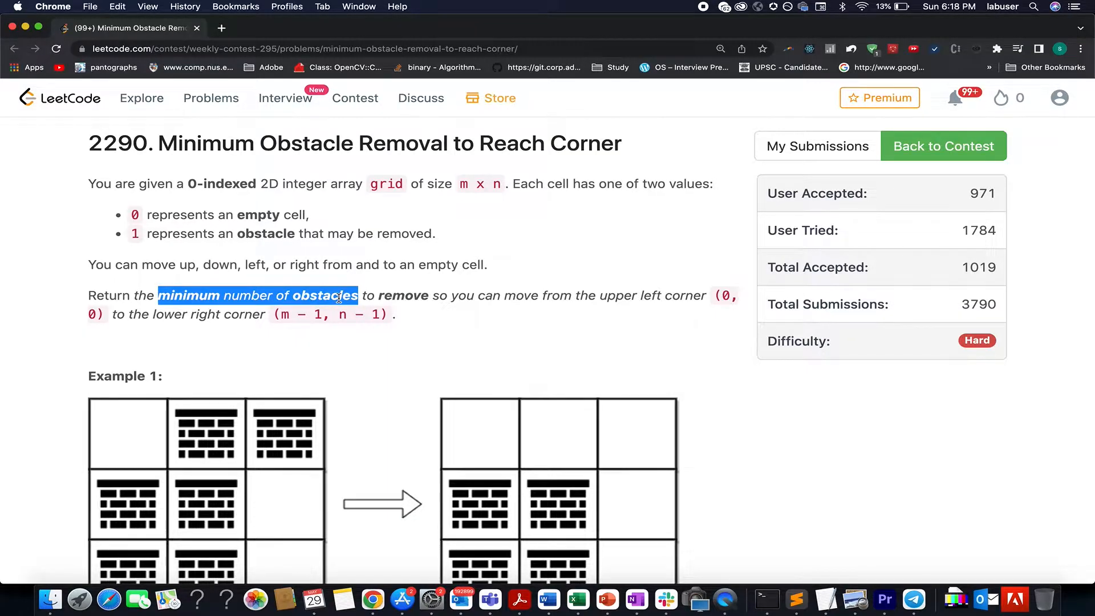
pyautogui.scroll(-3)
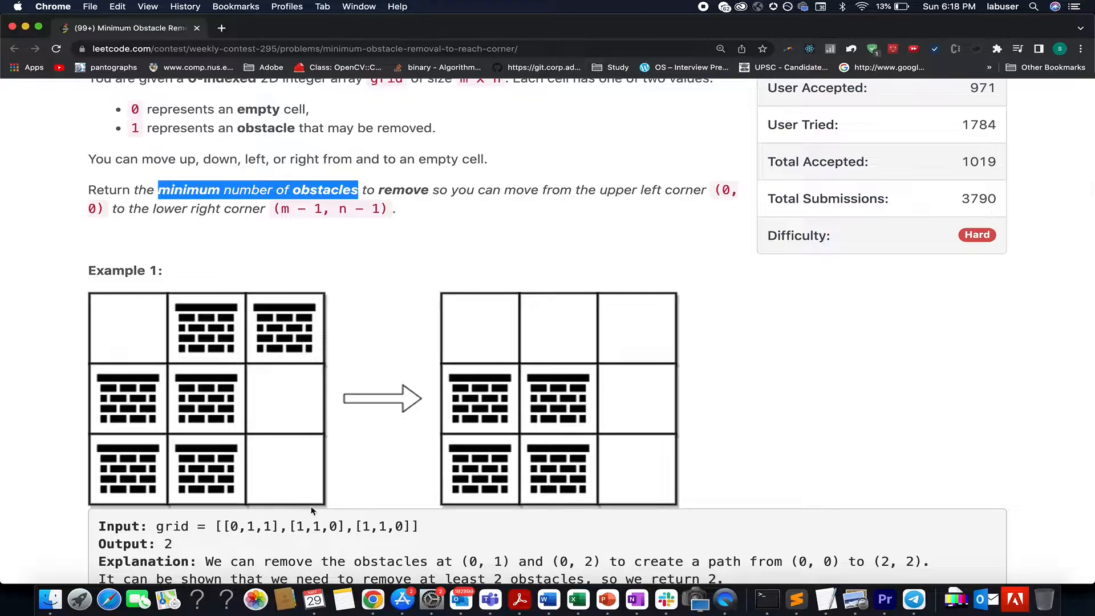
pyautogui.moveTo(256, 393)
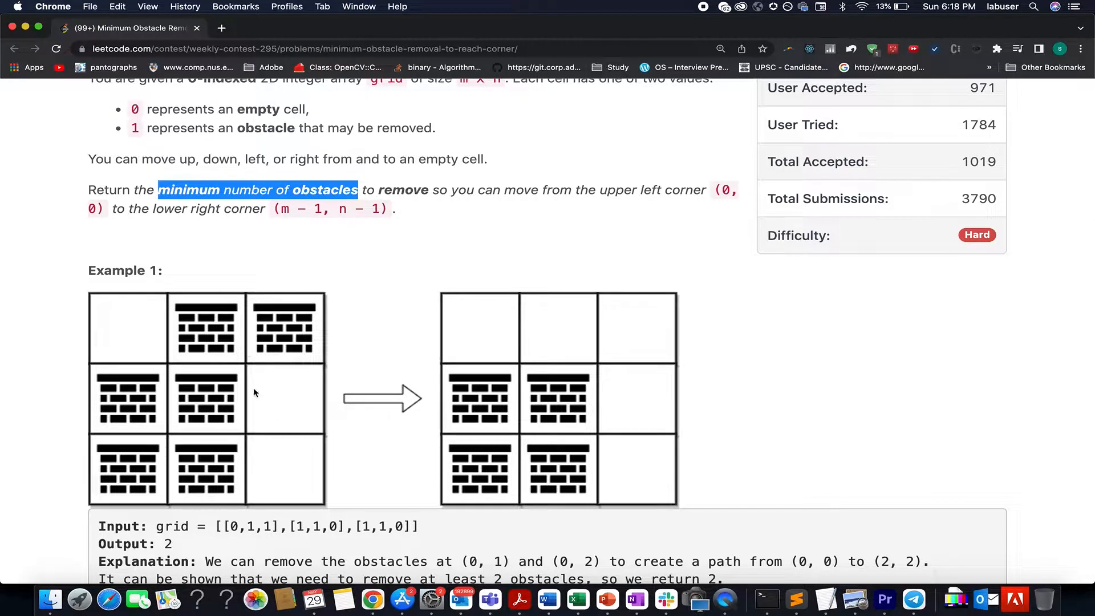
pyautogui.scroll(-3)
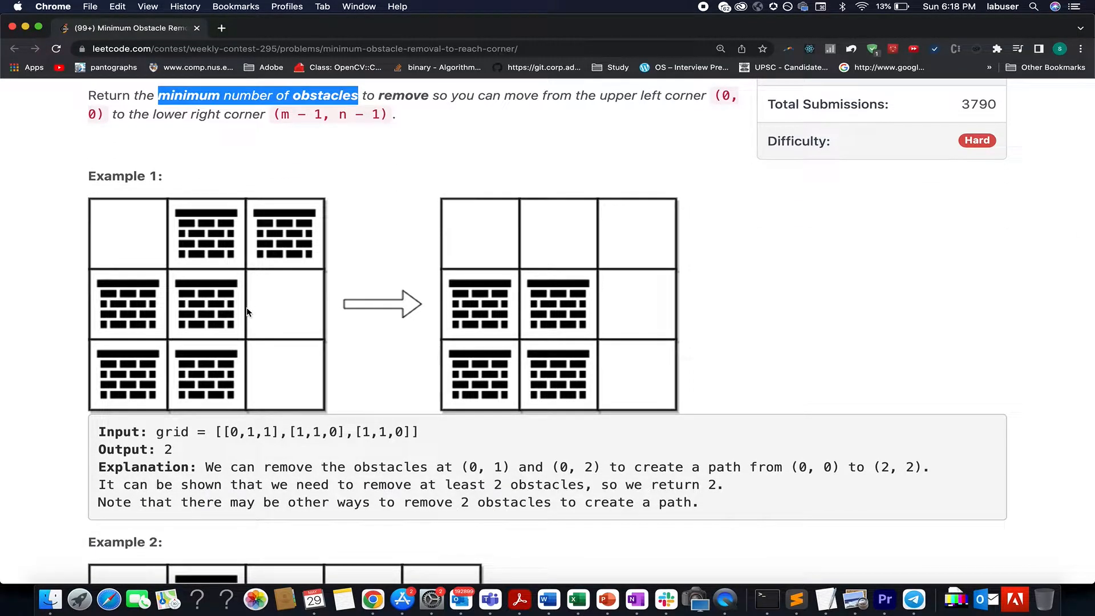
pyautogui.moveTo(290, 362)
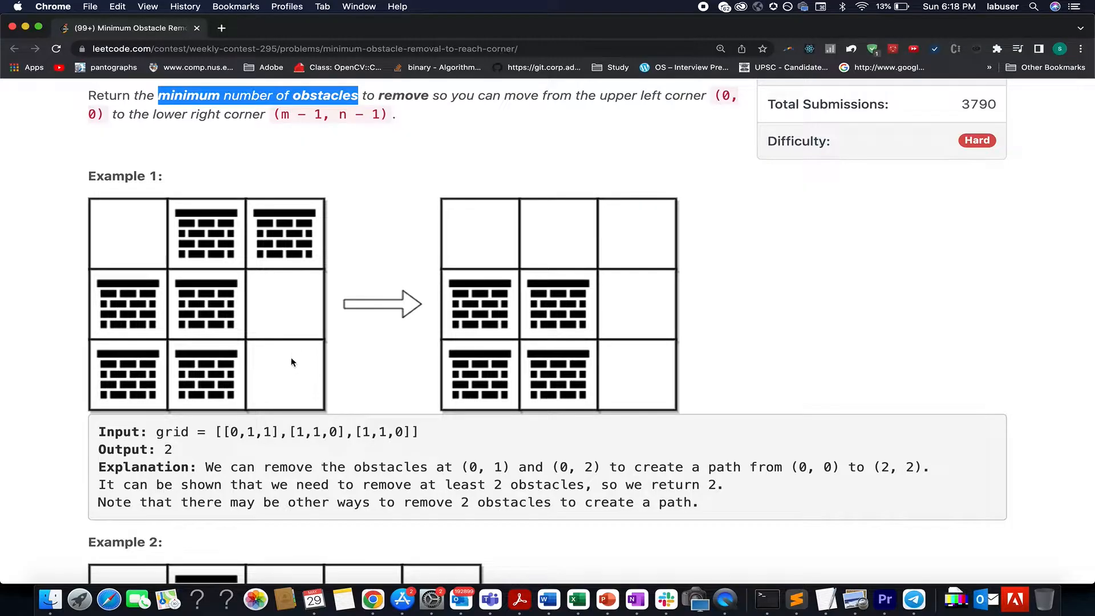
pyautogui.moveTo(304, 365)
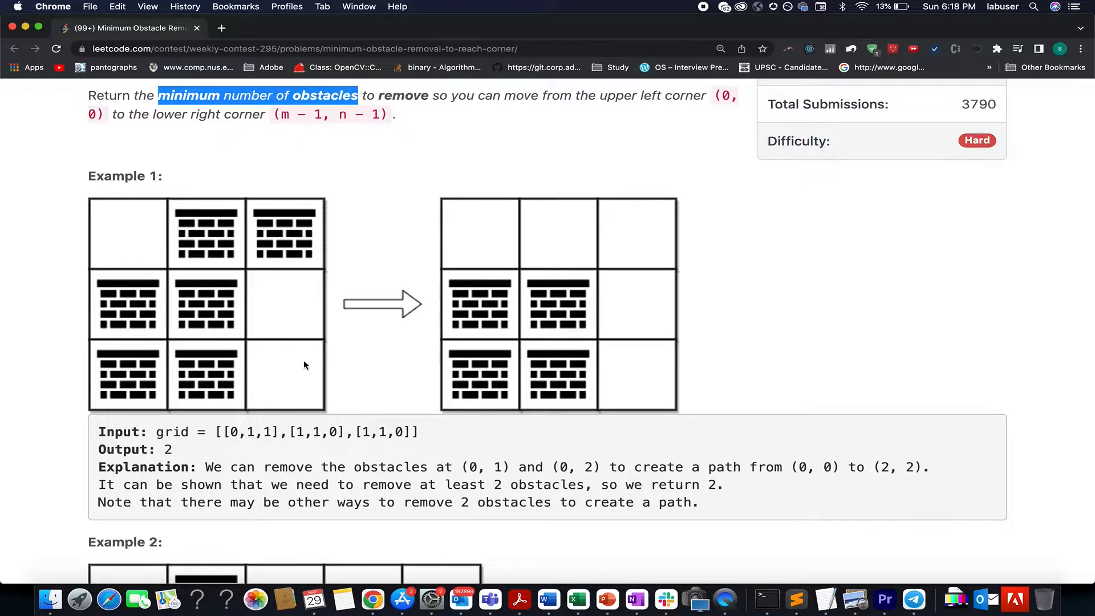
pyautogui.moveTo(218, 251)
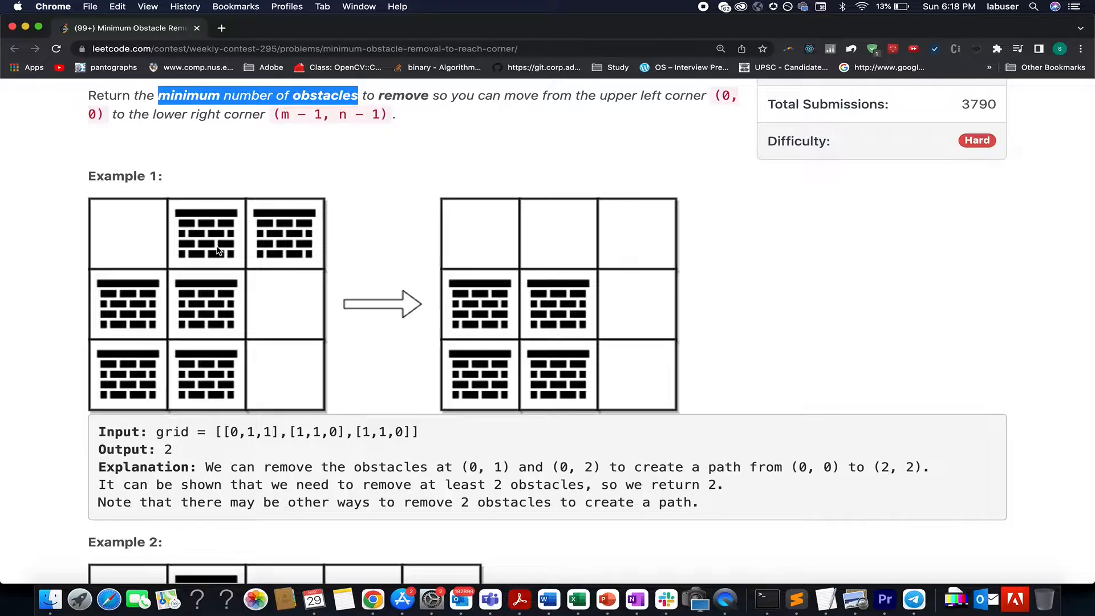
pyautogui.moveTo(213, 255)
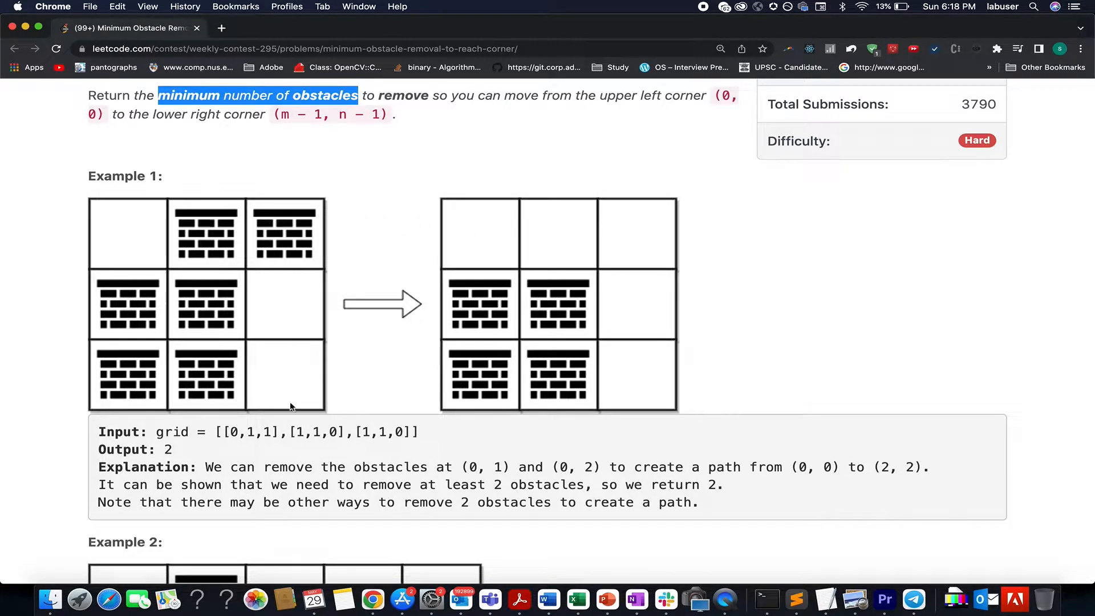
pyautogui.moveTo(315, 254)
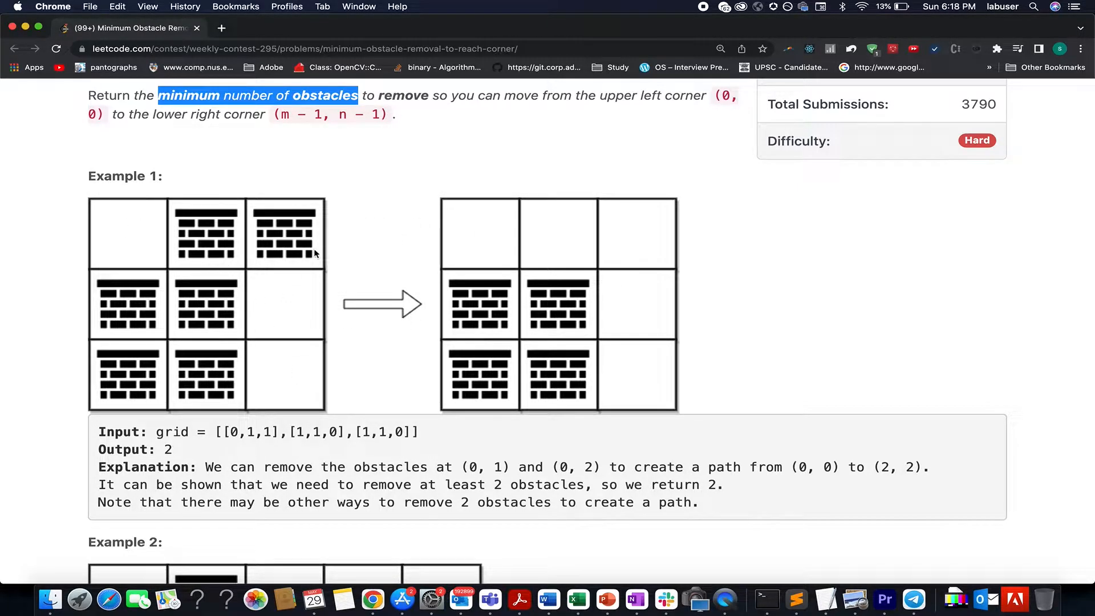
pyautogui.moveTo(278, 247)
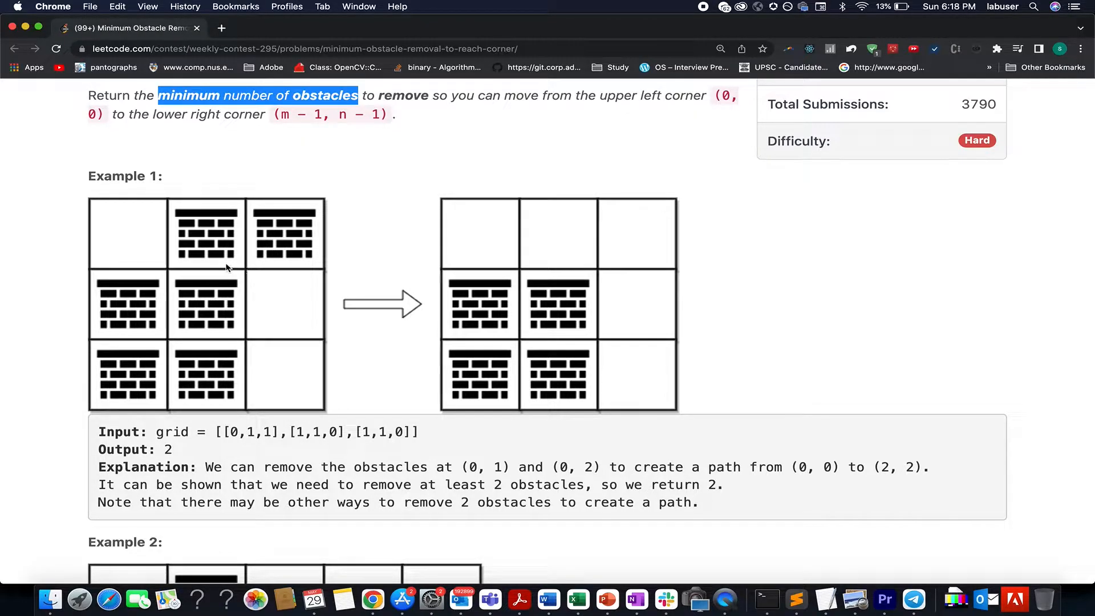
pyautogui.moveTo(250, 309)
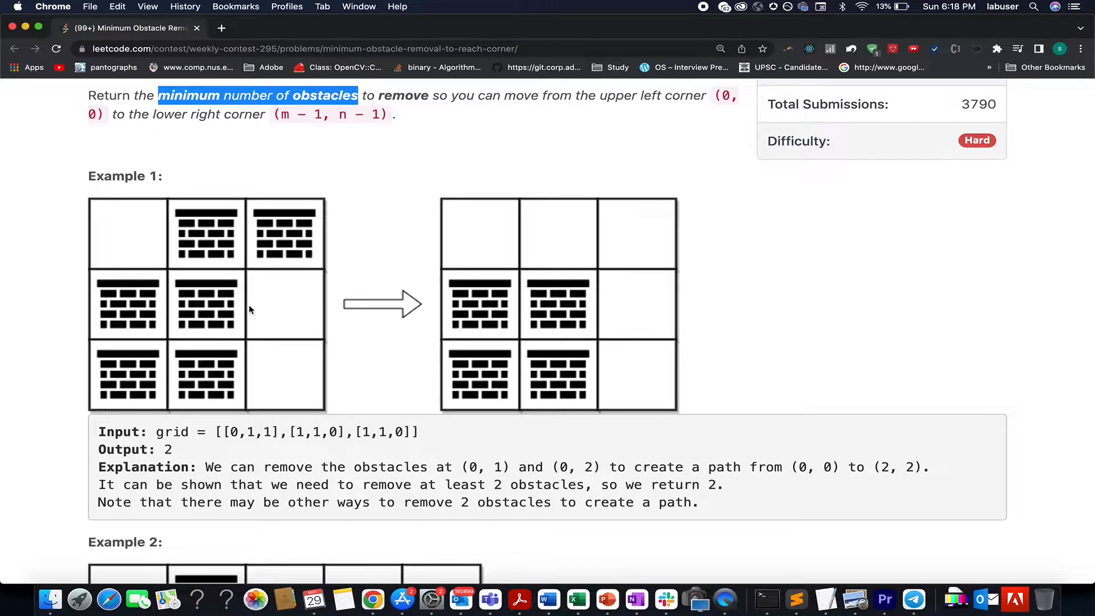
pyautogui.moveTo(275, 352)
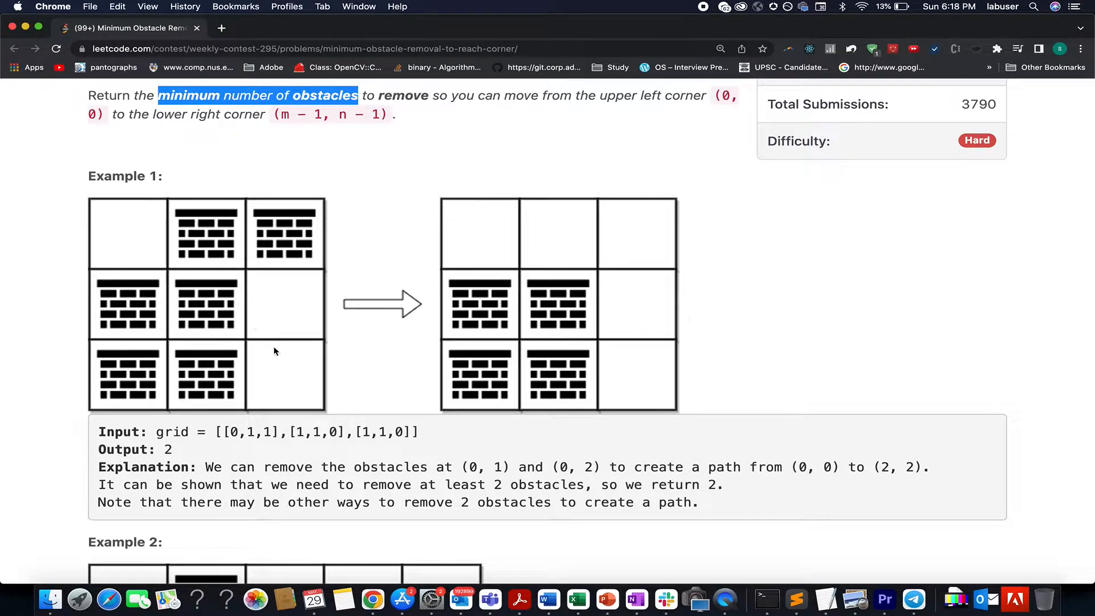
pyautogui.moveTo(285, 364)
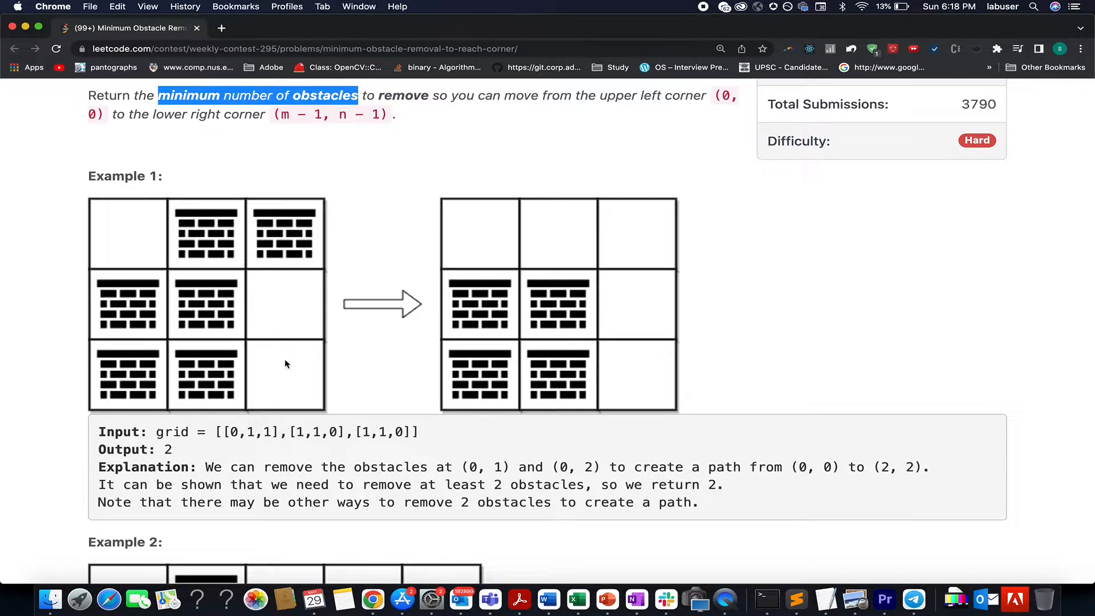
pyautogui.moveTo(210, 315)
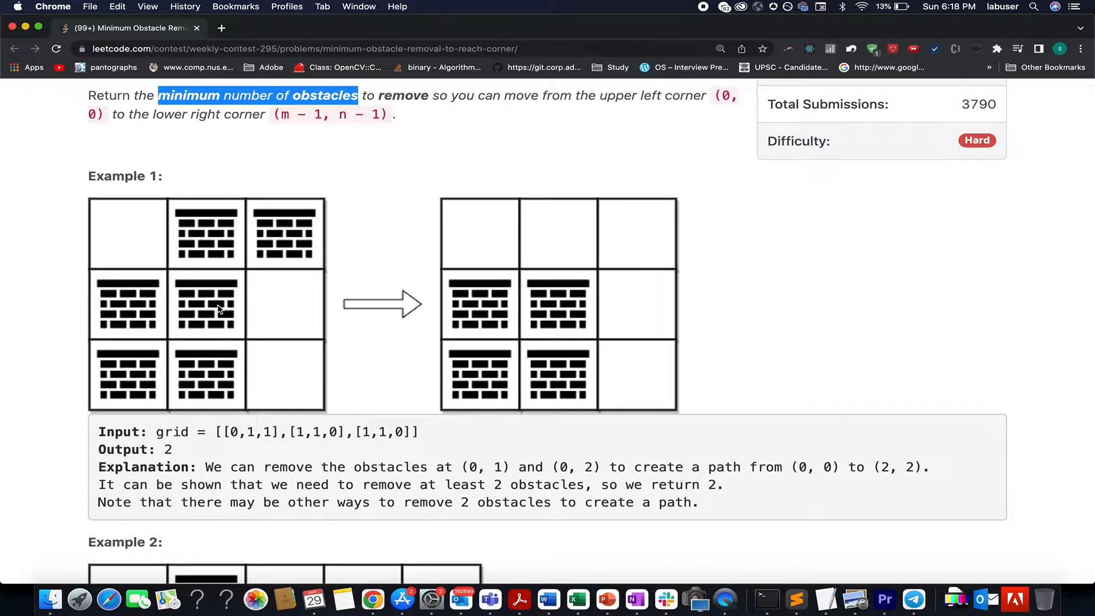
pyautogui.moveTo(143, 251)
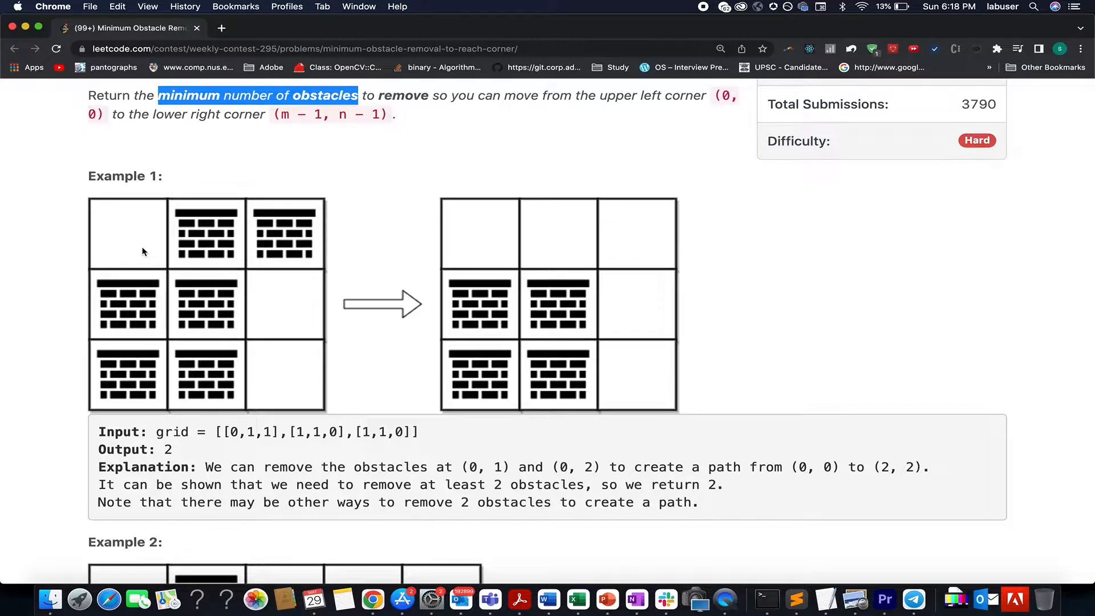
pyautogui.moveTo(141, 366)
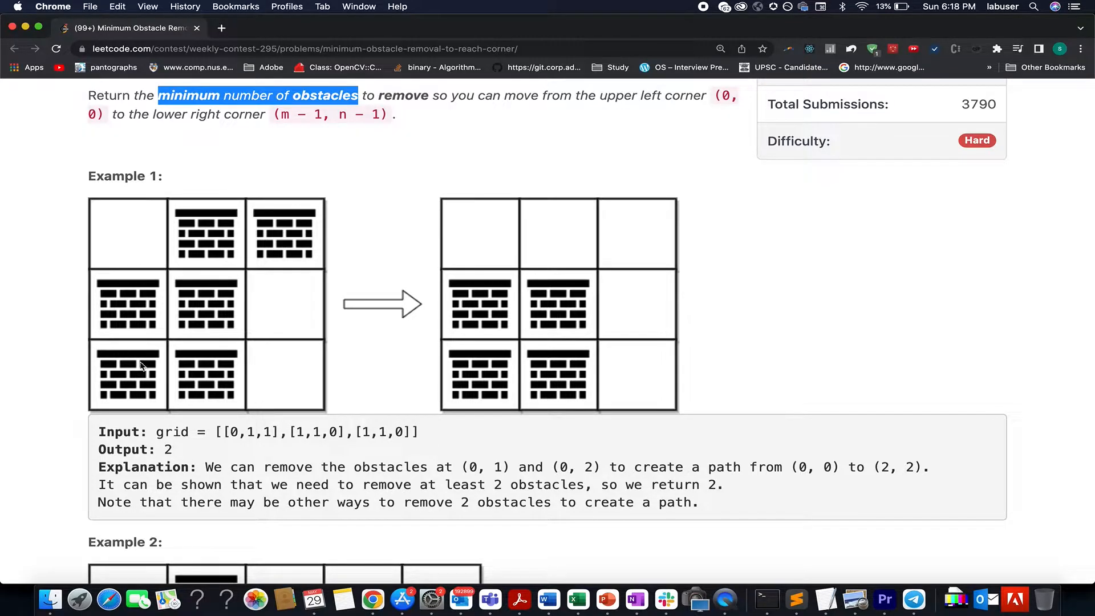
pyautogui.moveTo(221, 386)
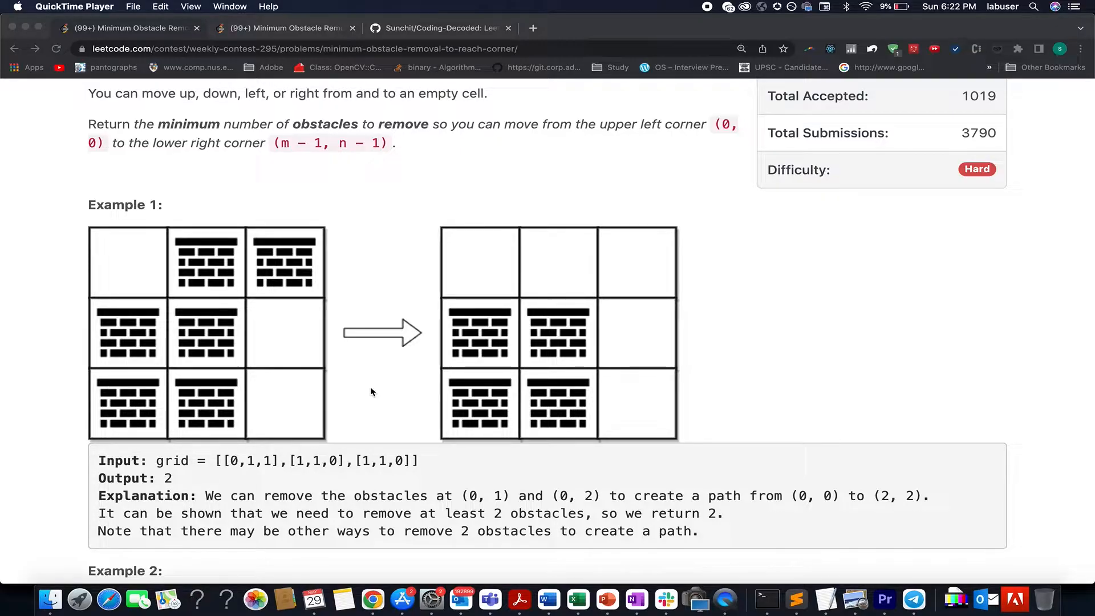
pyautogui.moveTo(120, 271)
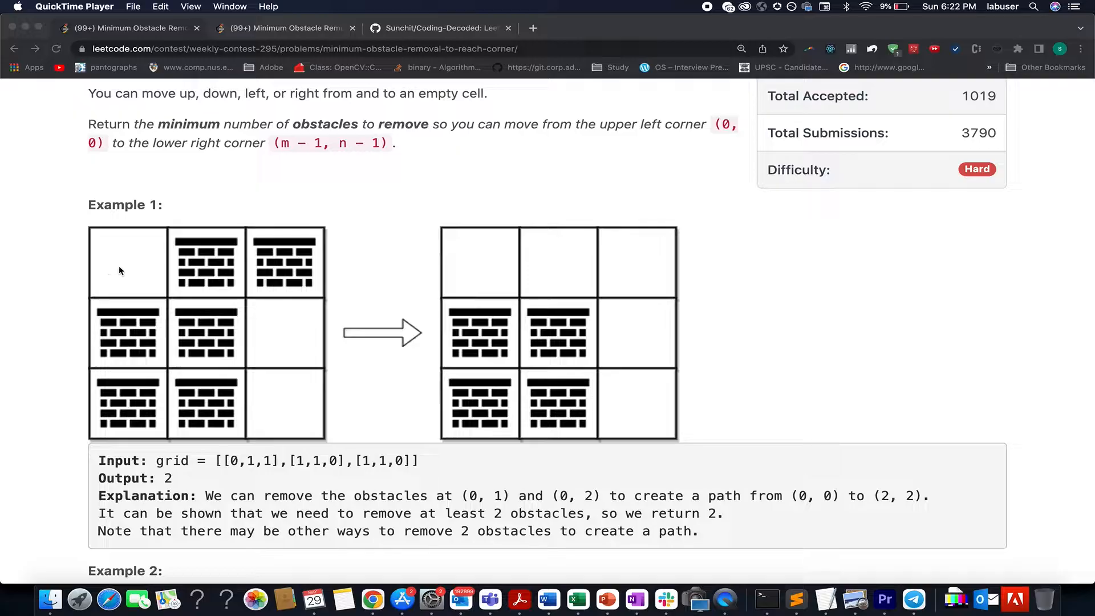
pyautogui.moveTo(284, 434)
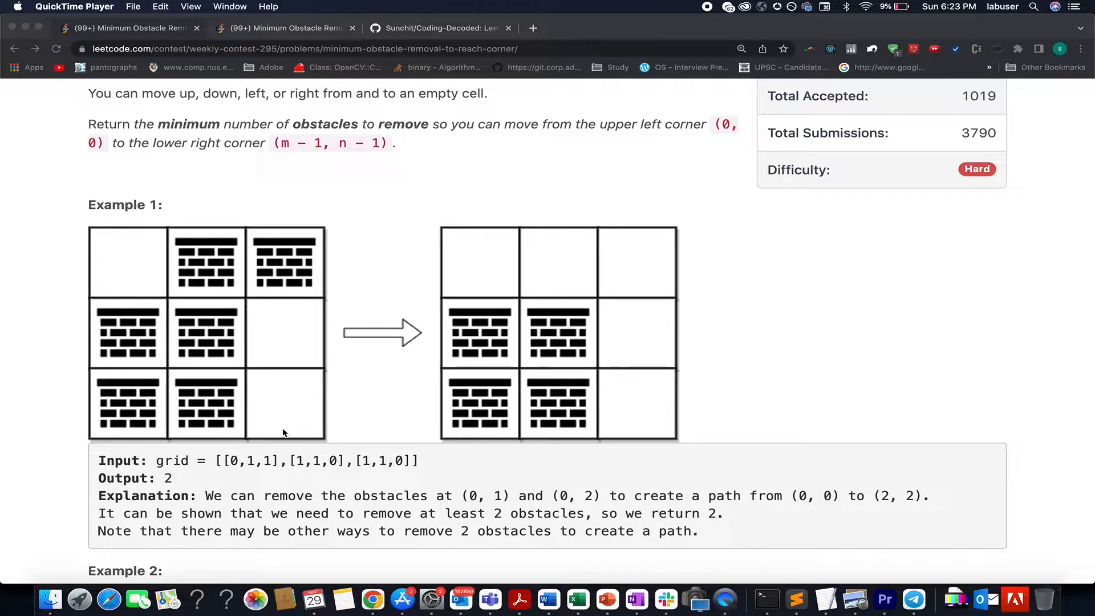
pyautogui.moveTo(226, 326)
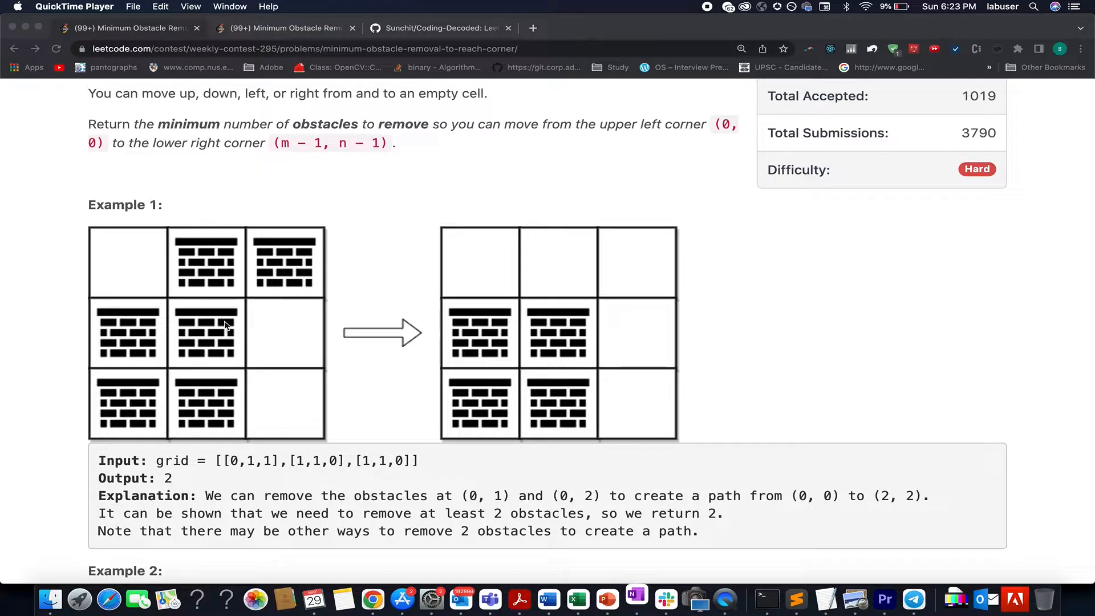
pyautogui.moveTo(212, 340)
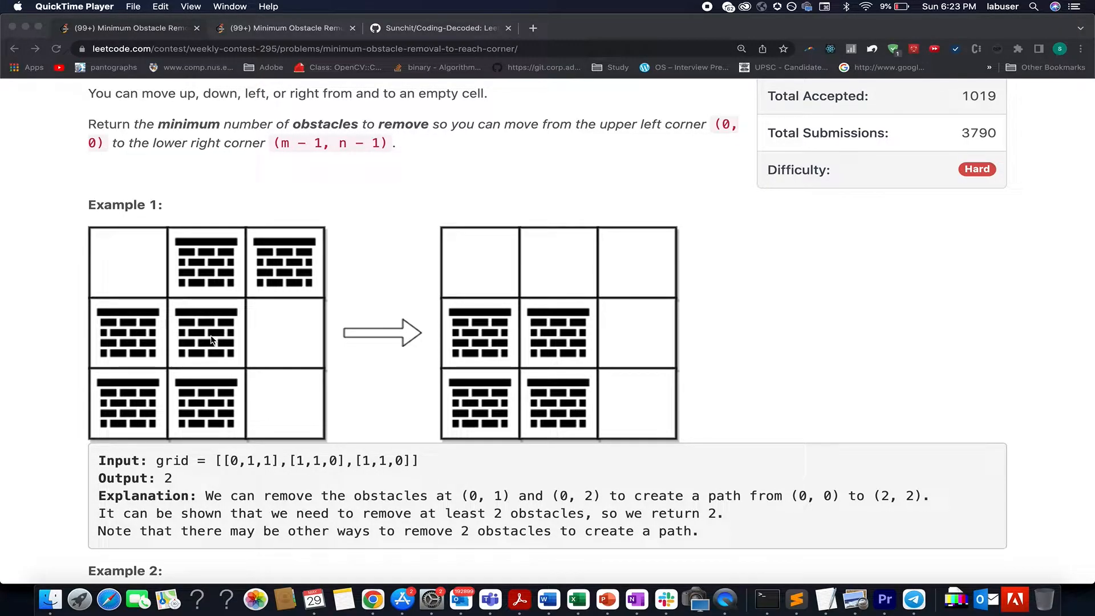
pyautogui.moveTo(209, 336)
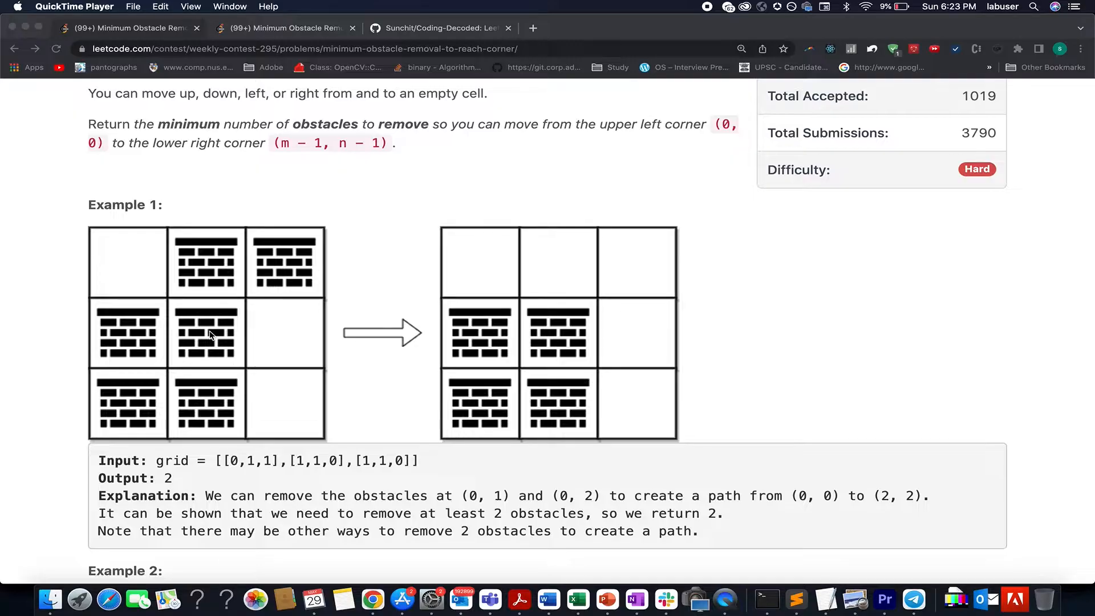
pyautogui.moveTo(233, 19)
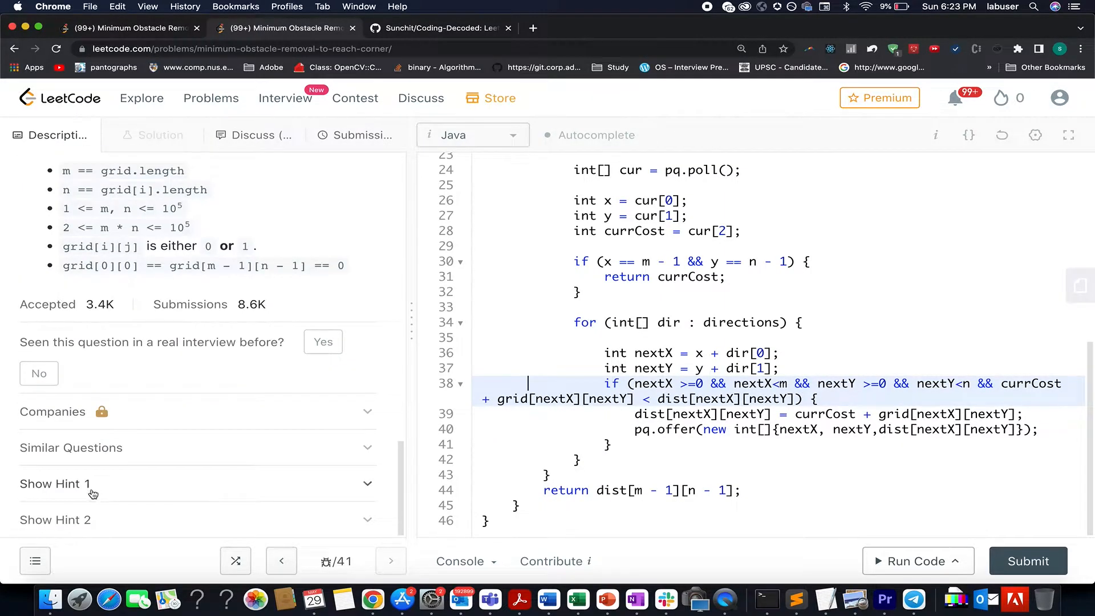
# Show Hint 2 and highlight its 0-1 BFS or Dijkstra suggestion
pyautogui.click(55, 520)
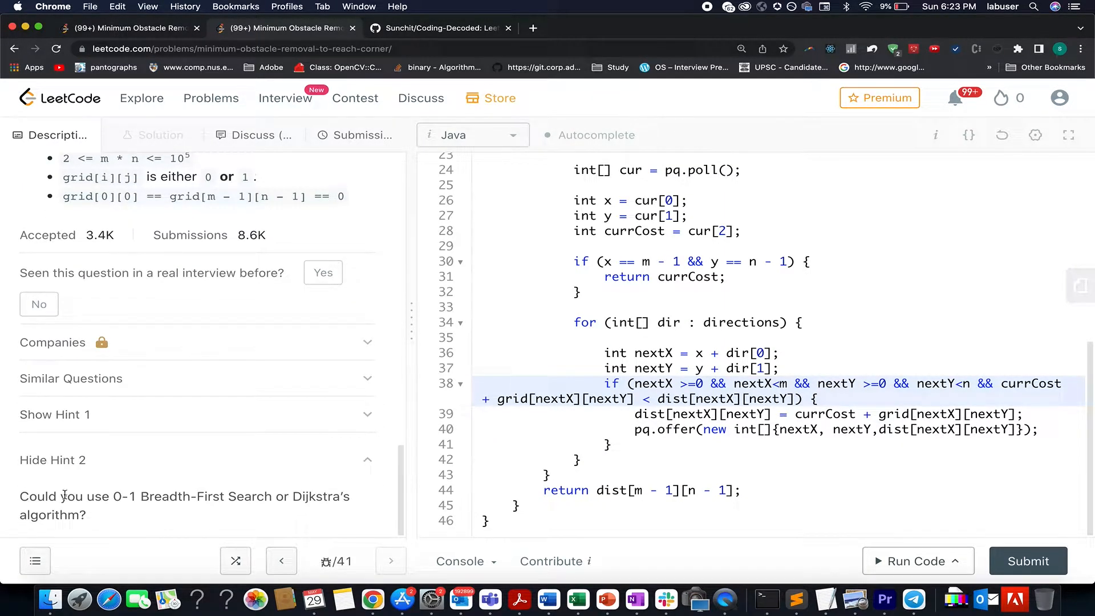
pyautogui.doubleClick(241, 497)
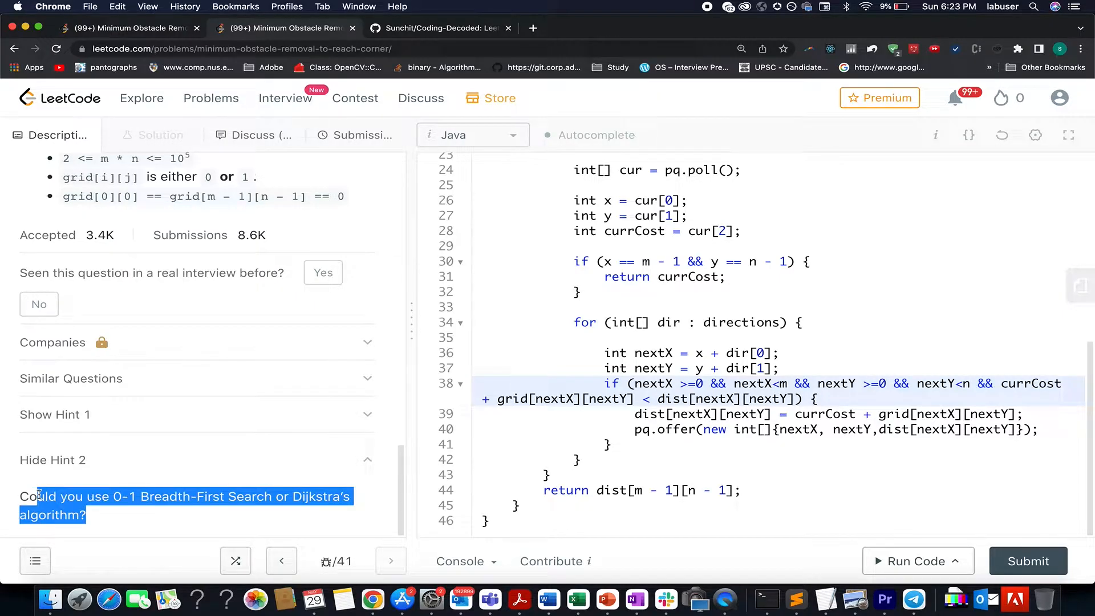
pyautogui.moveTo(117, 489)
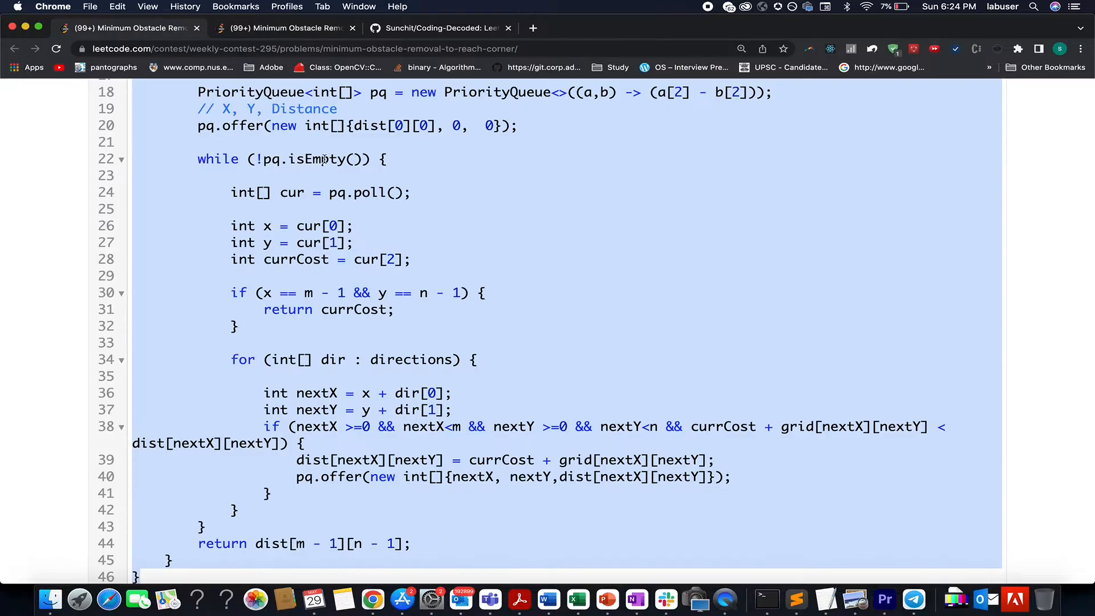
# Navigate the Coding-Decoded repo into SDE Revision Sheet and follow its Graphs link
pyautogui.click(440, 28)
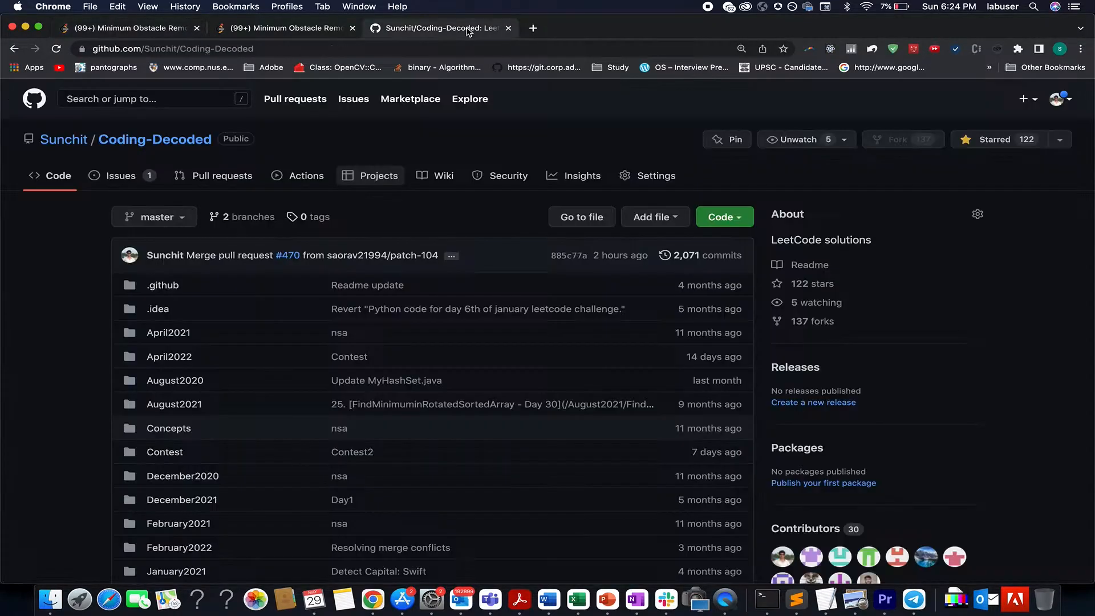
pyautogui.scroll(-3)
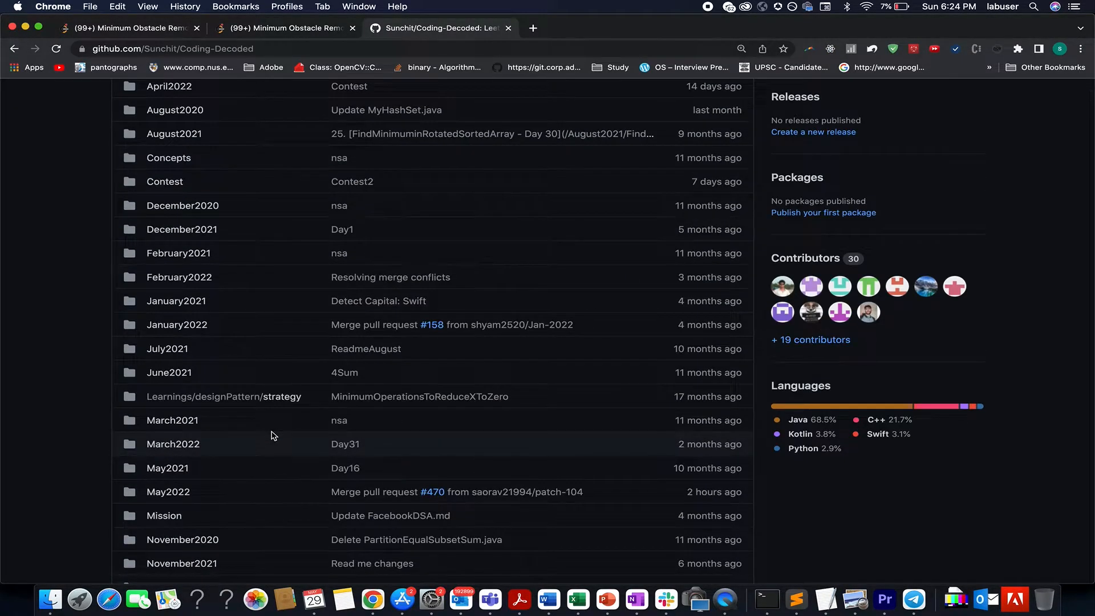
pyautogui.scroll(-3)
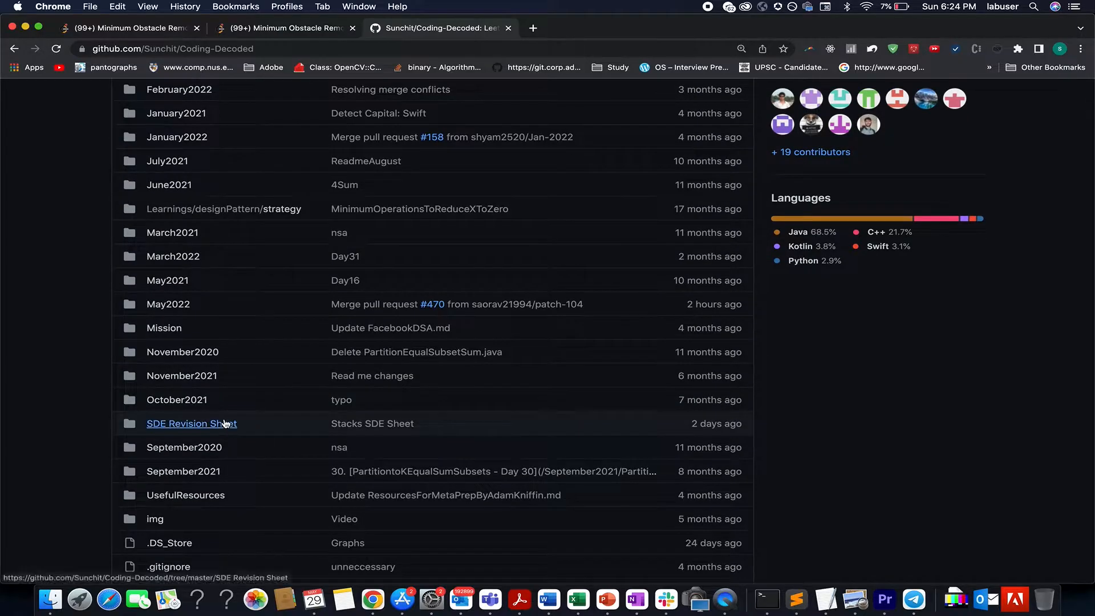
pyautogui.click(191, 424)
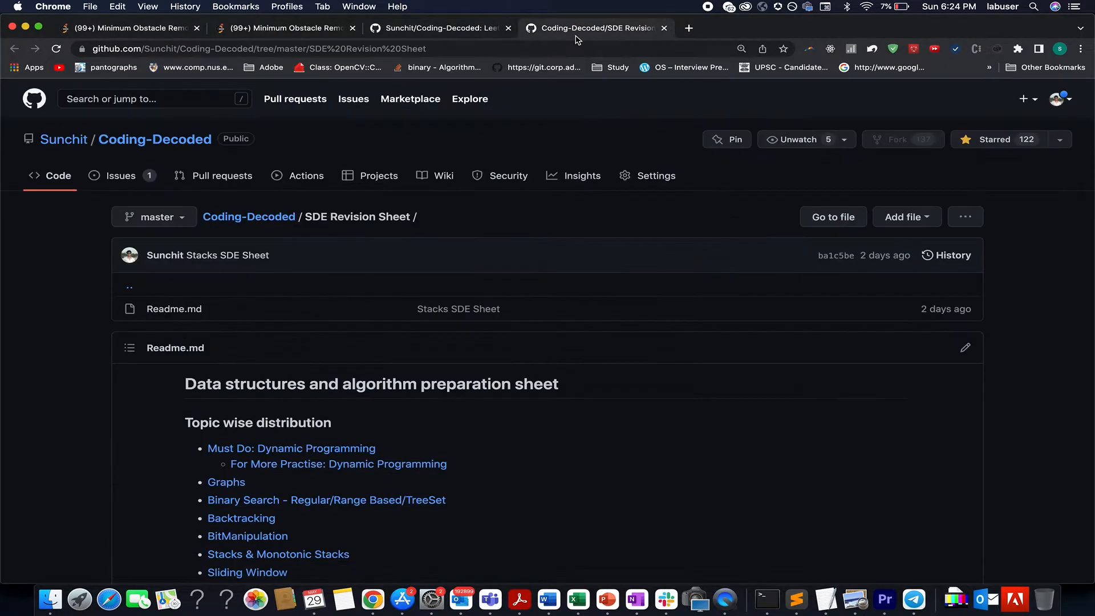
pyautogui.scroll(-3)
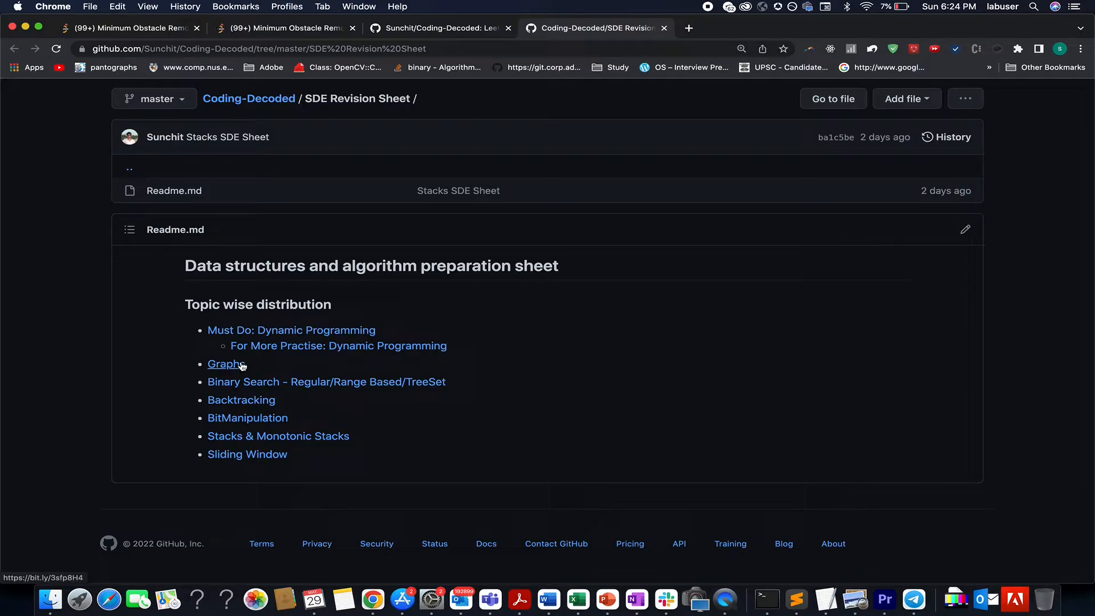
pyautogui.click(224, 363)
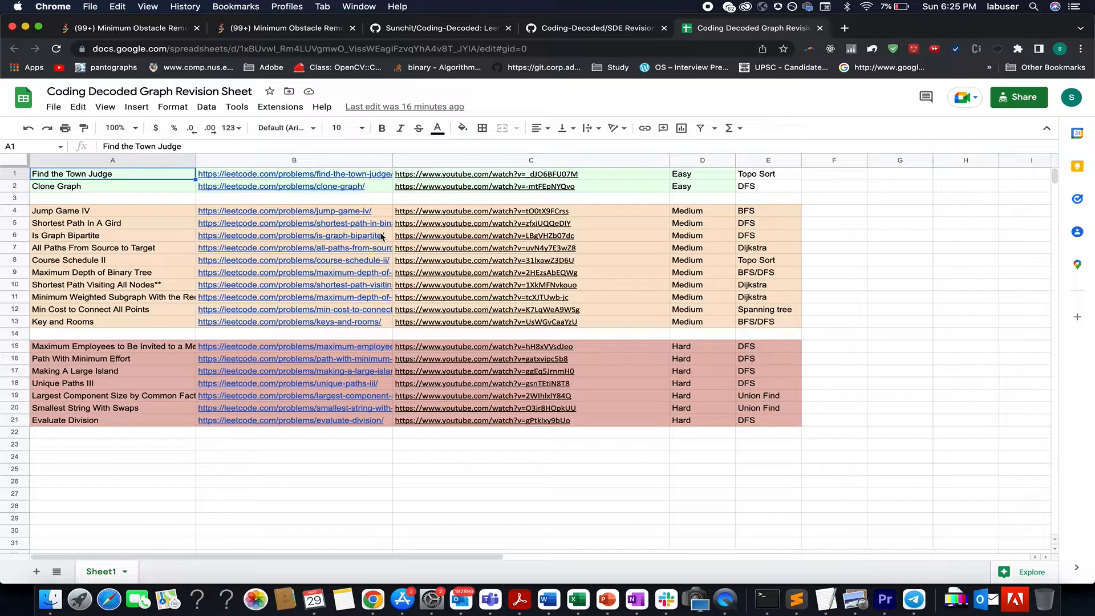
pyautogui.moveTo(761, 256)
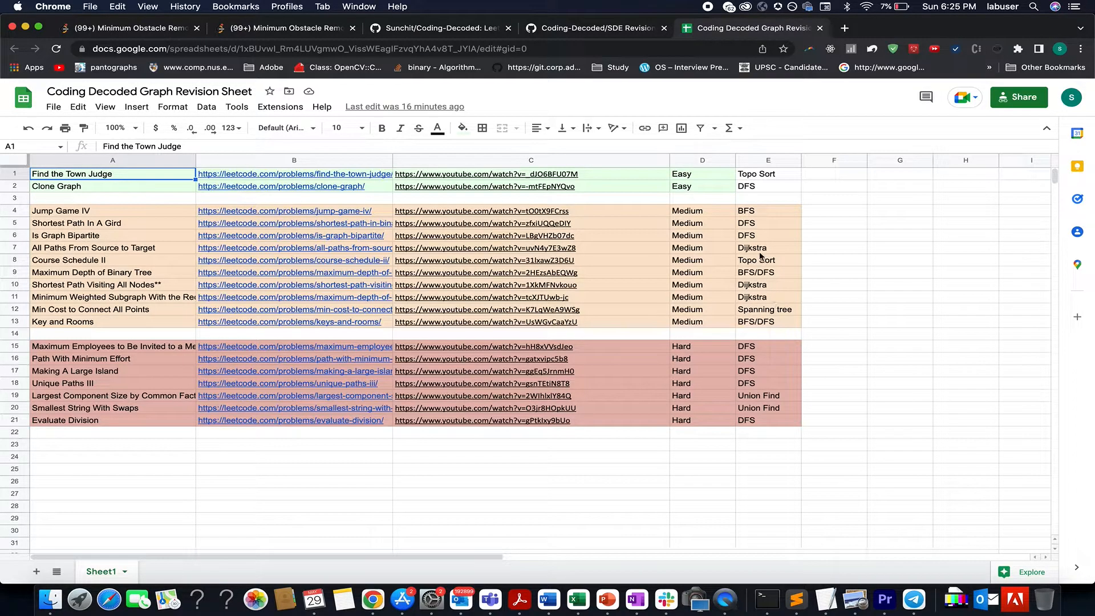
# Point out the Dijkstra-tagged problems in the sheet, then return to the LeetCode tab
pyautogui.click(768, 248)
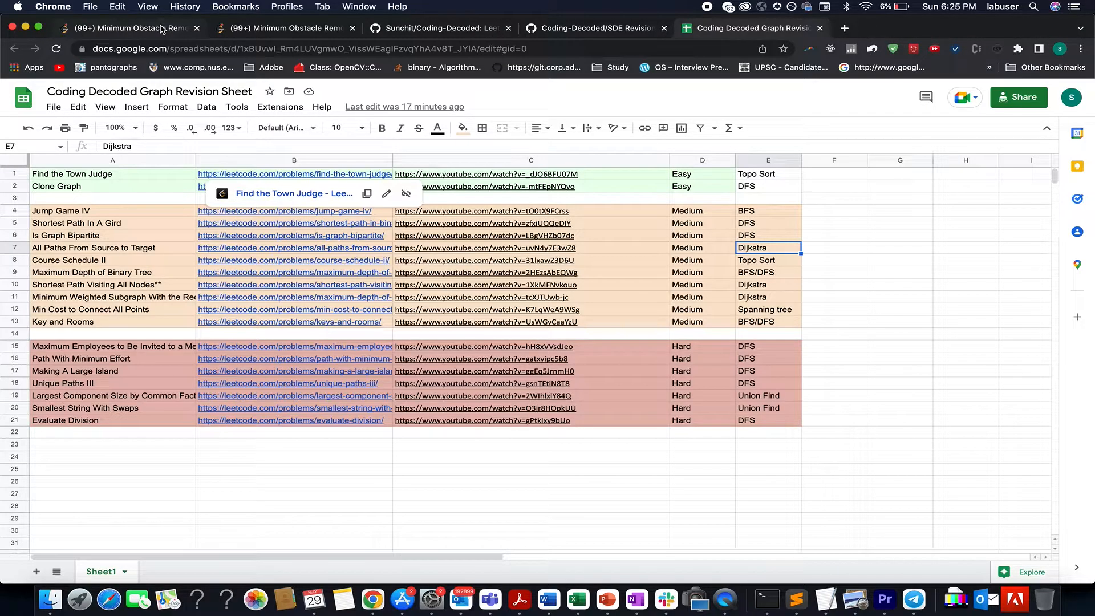
pyautogui.click(114, 27)
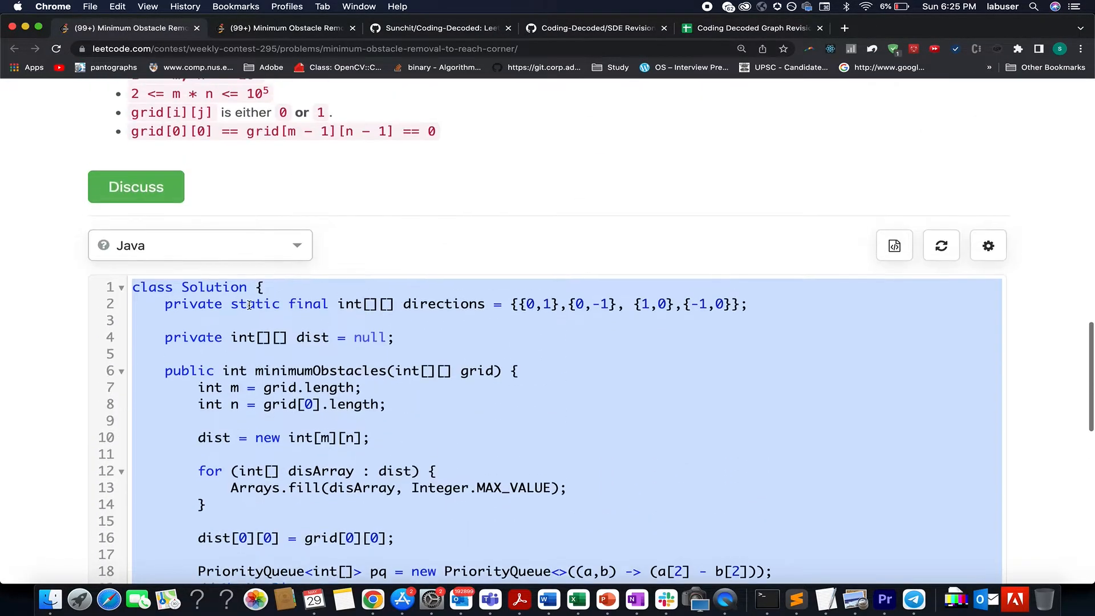
pyautogui.scroll(-3)
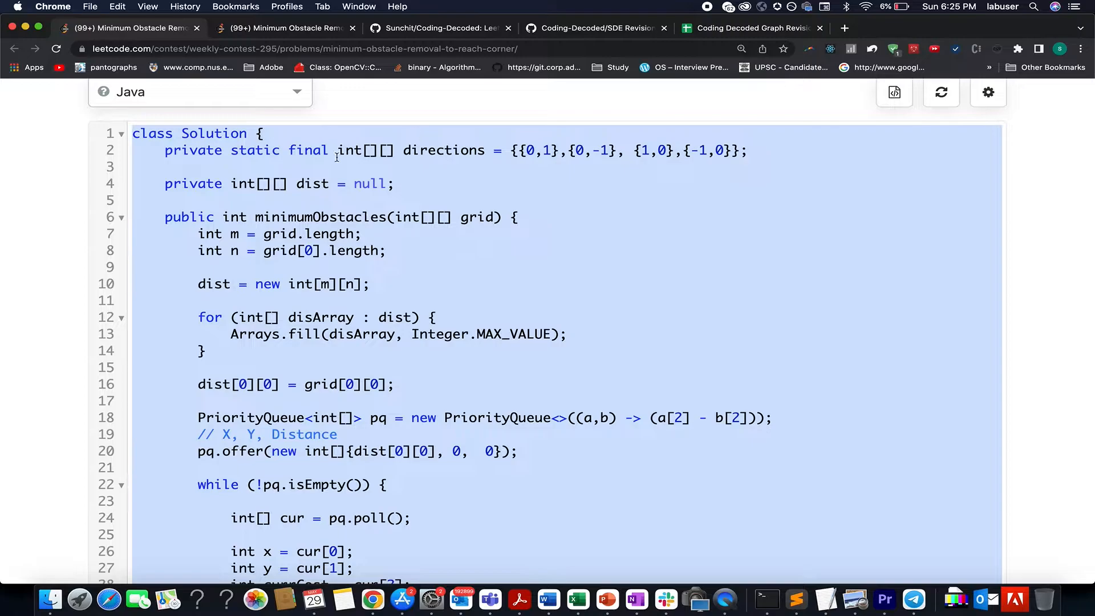
pyautogui.doubleClick(443, 151)
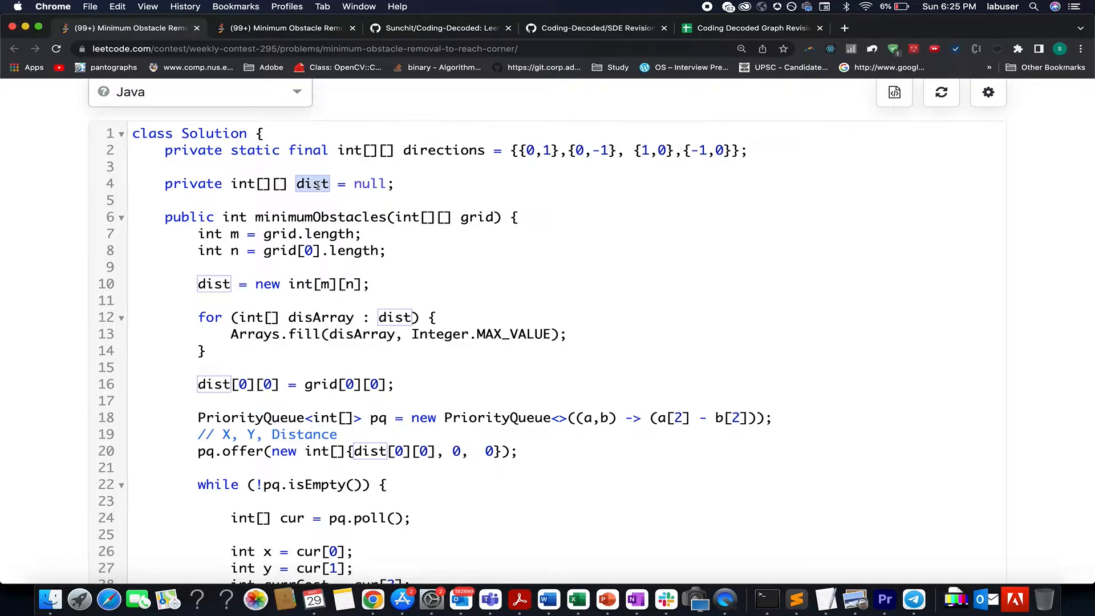
pyautogui.moveTo(197, 233); pyautogui.dragTo(398, 250)
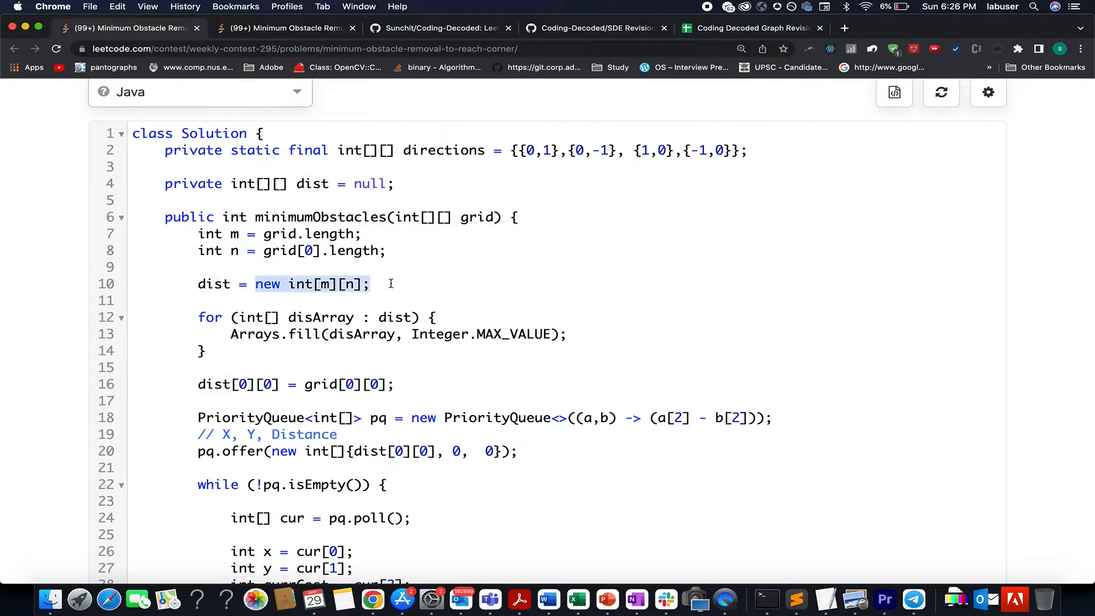
pyautogui.moveTo(366, 334)
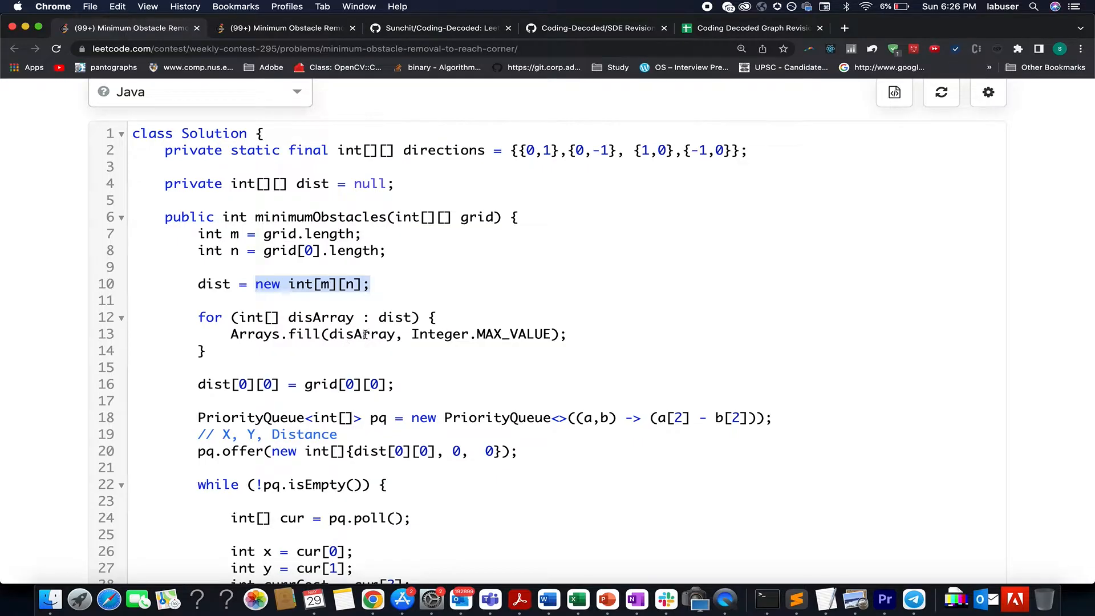
pyautogui.doubleClick(513, 336)
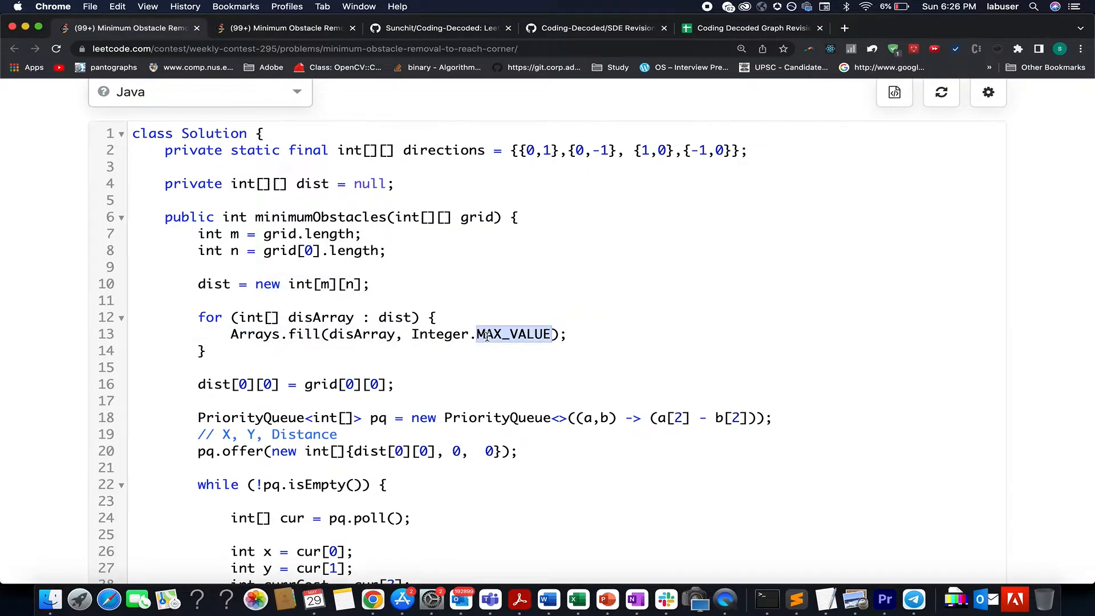
pyautogui.moveTo(197, 284); pyautogui.dragTo(204, 350)
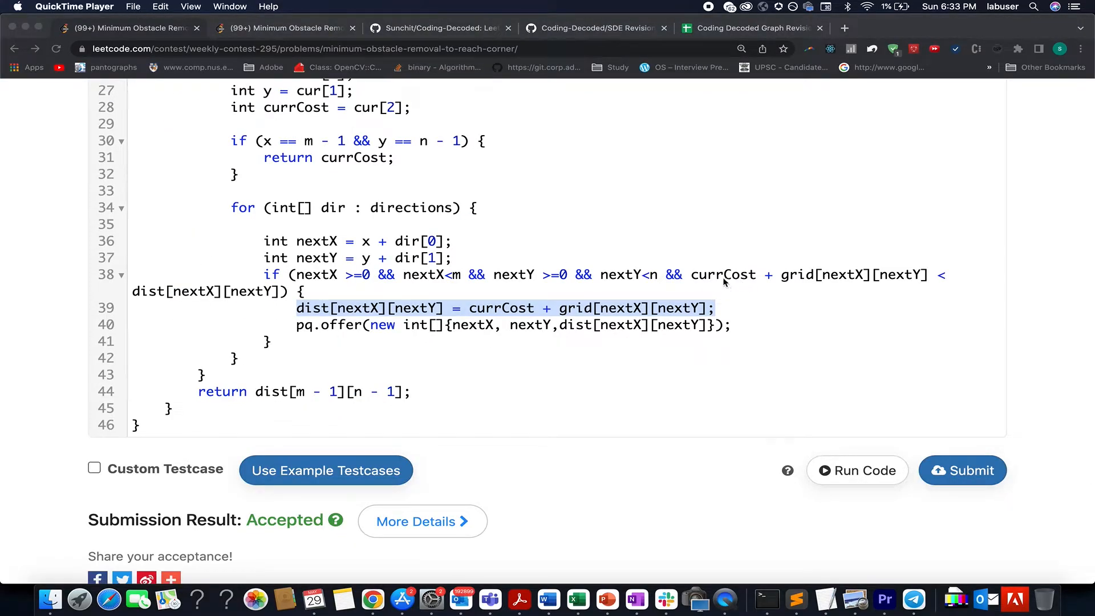
pyautogui.doubleClick(723, 275)
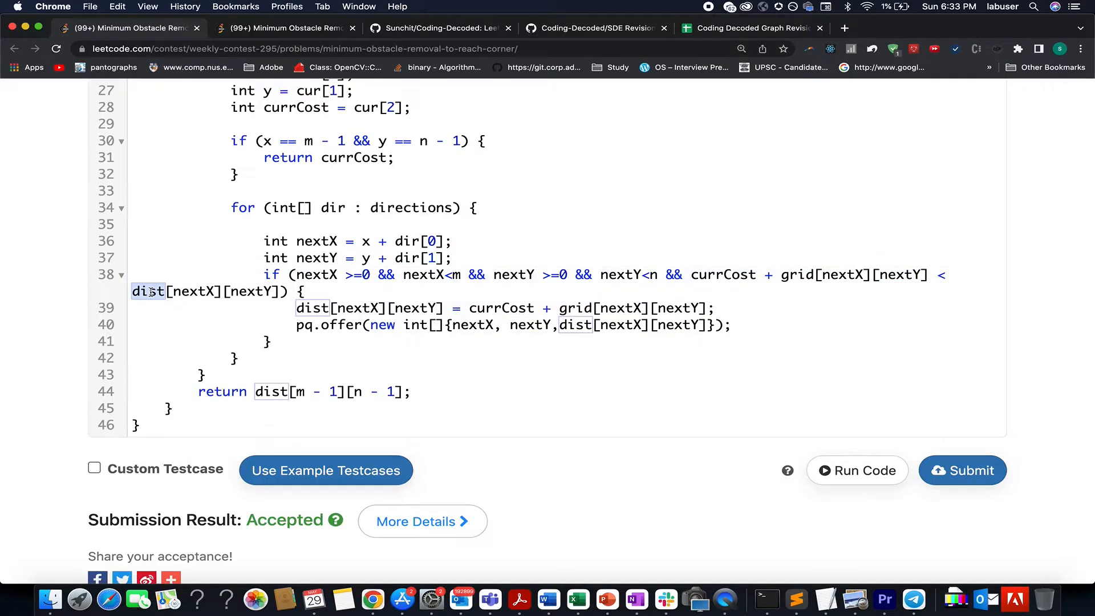
pyautogui.moveTo(173, 296)
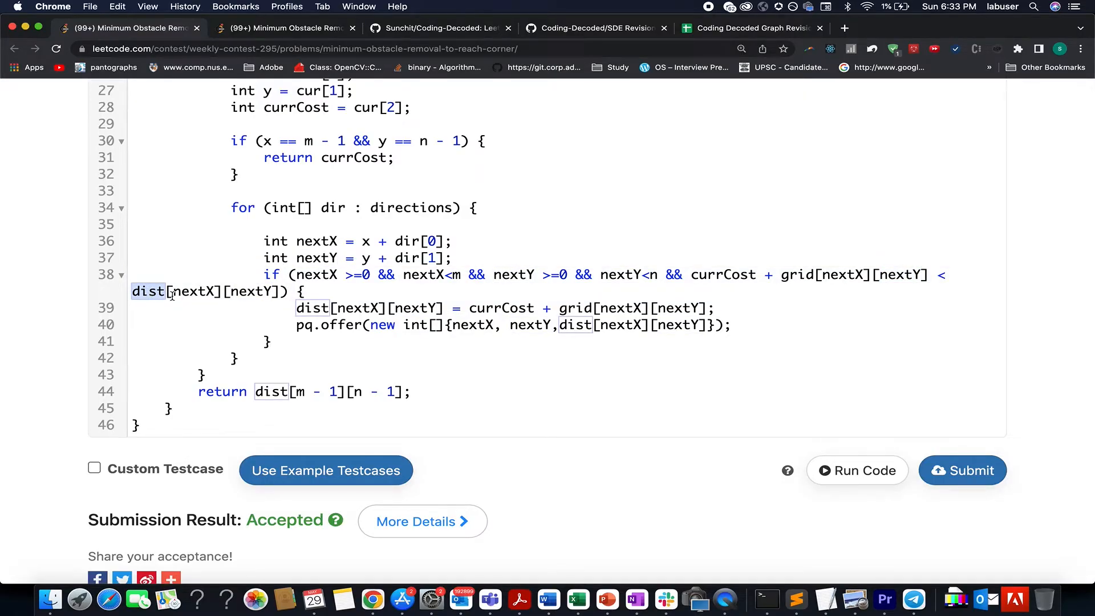
pyautogui.moveTo(249, 274)
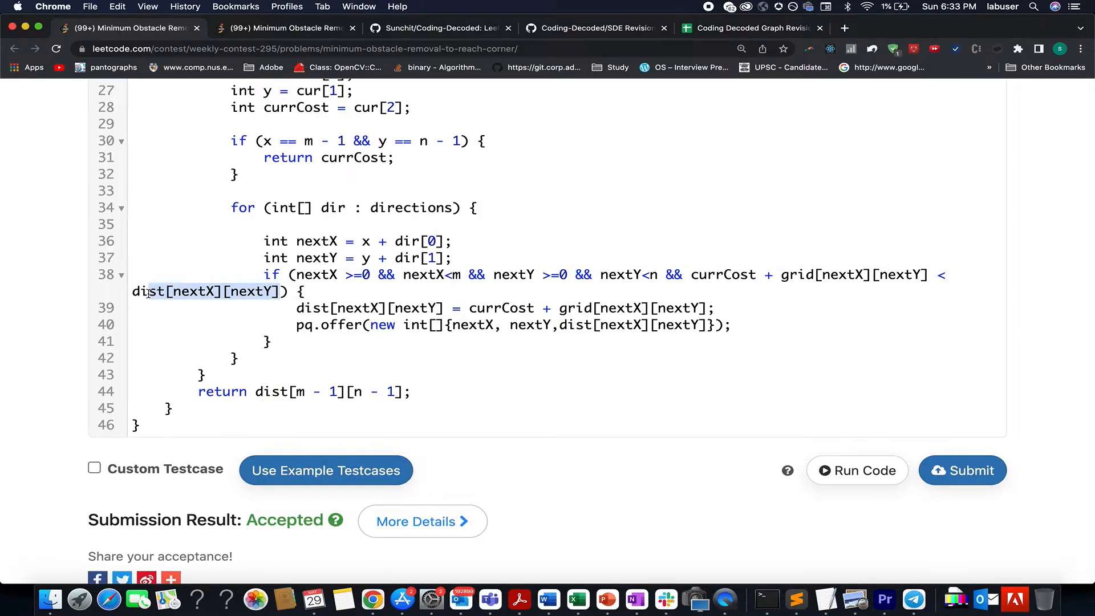
pyautogui.click(302, 308)
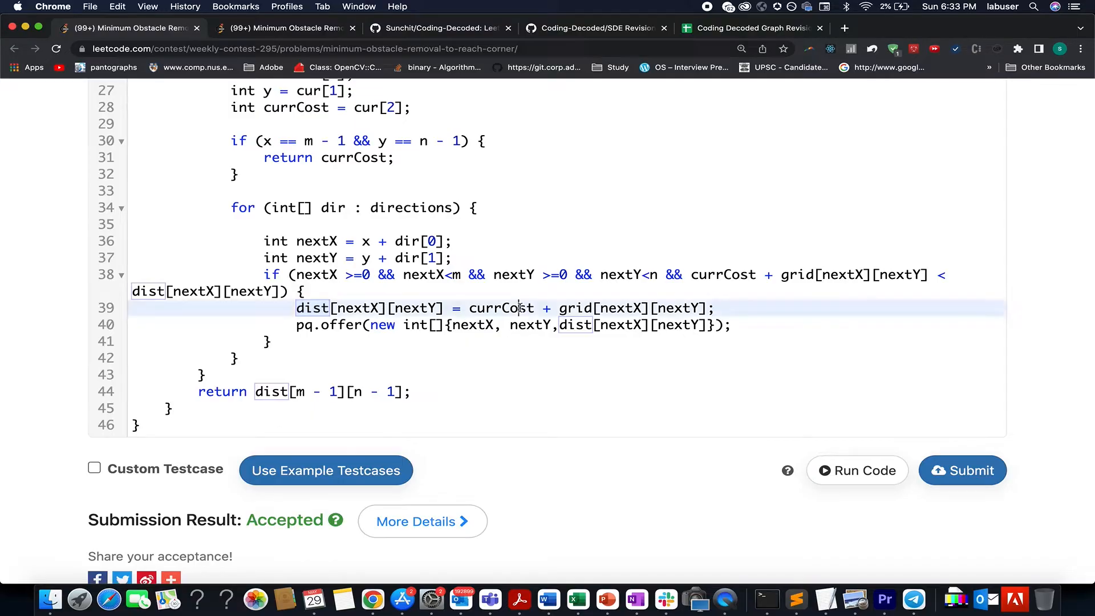
pyautogui.doubleClick(500, 308)
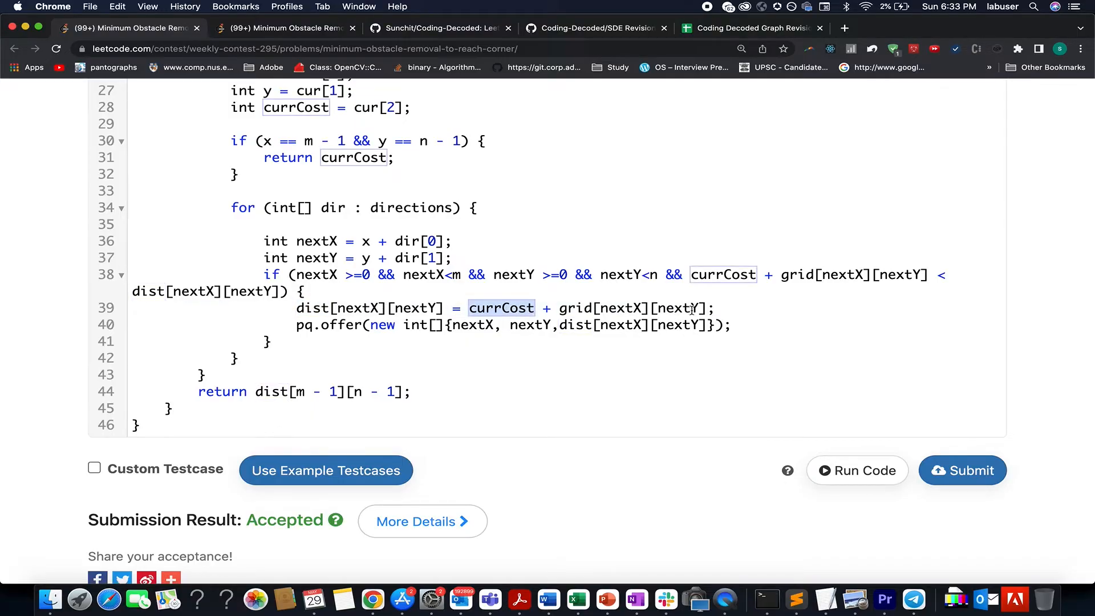
pyautogui.moveTo(308, 328)
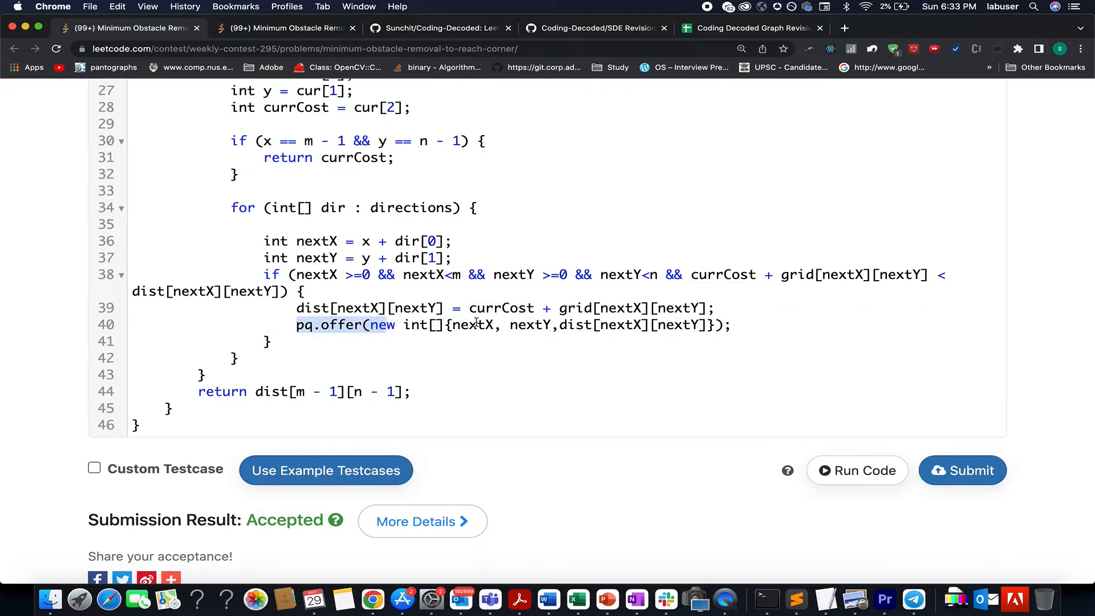
pyautogui.click(572, 325)
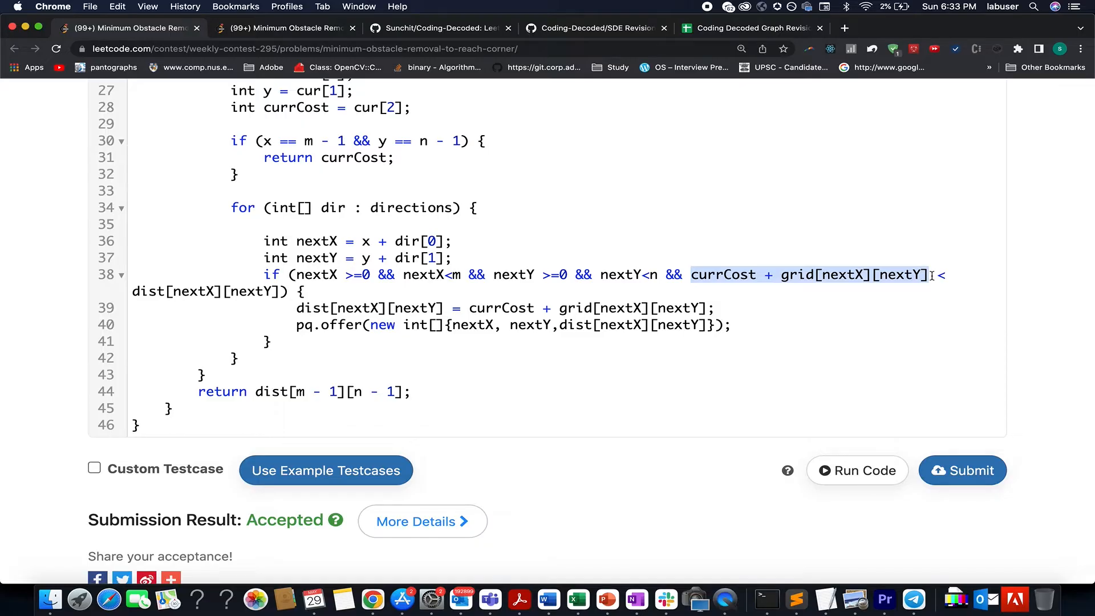
pyautogui.moveTo(840, 271)
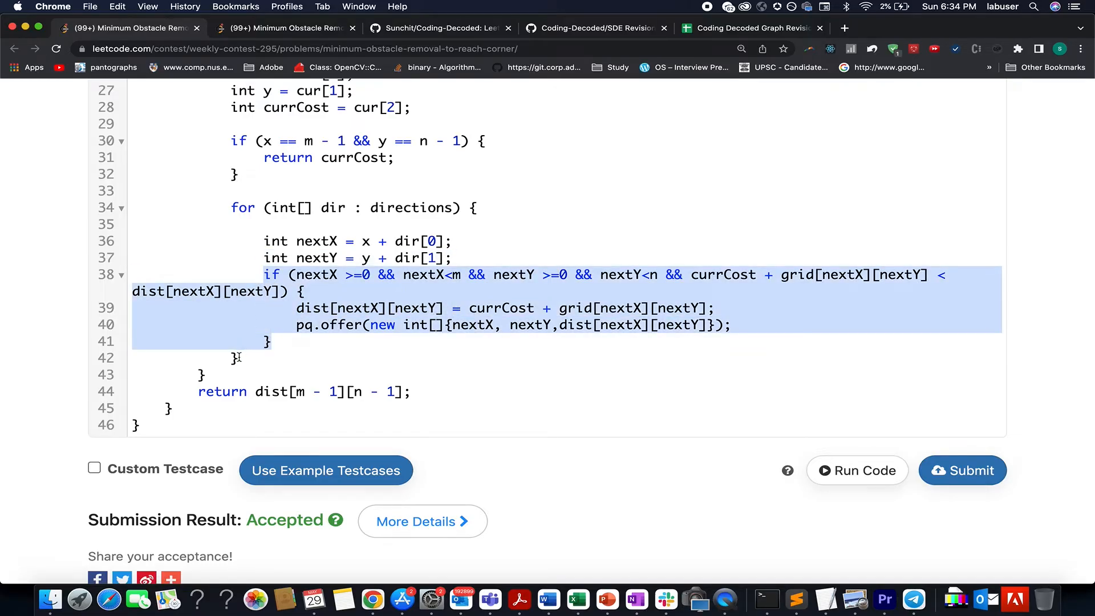
pyautogui.moveTo(235, 376)
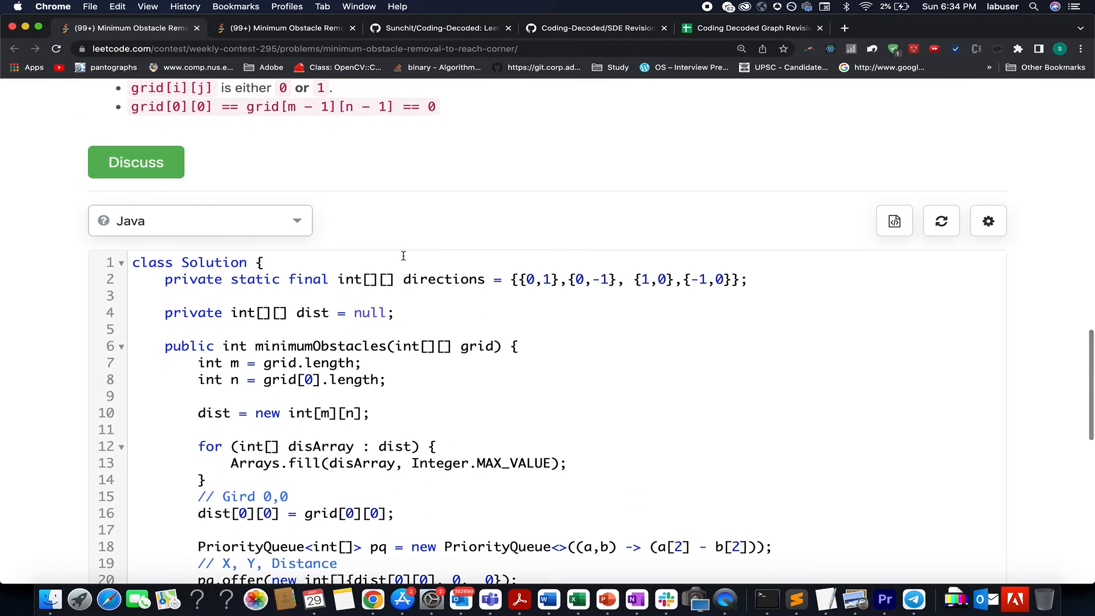
# Add '// TC : O(n*m)' and a duplicated '// SC : O(n*m)' comment atop the class
pyautogui.write('// TC :')
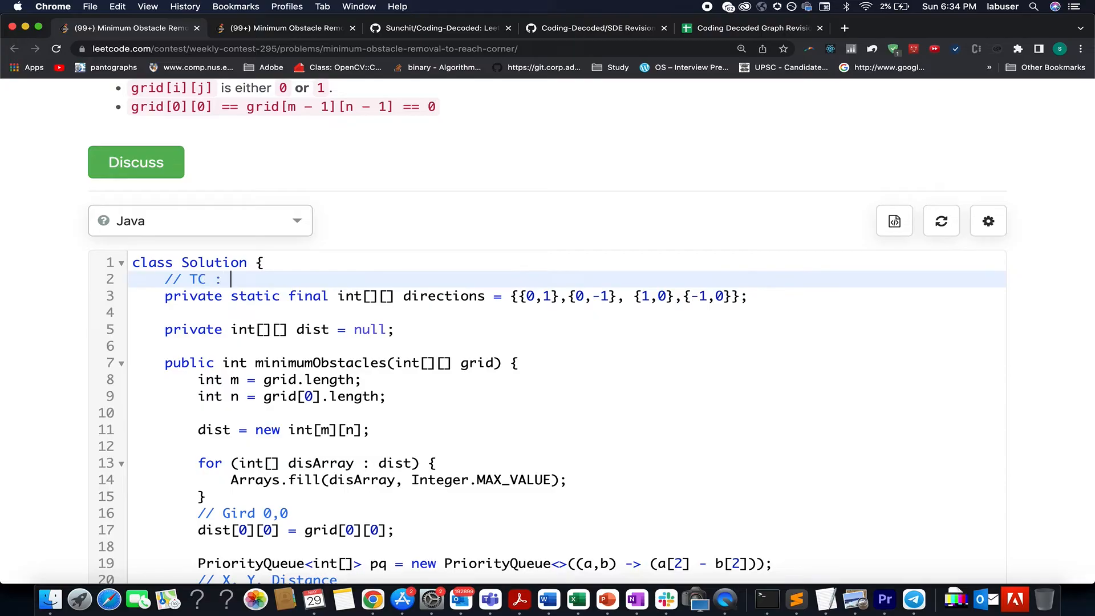
pyautogui.write('O(n*m,)')
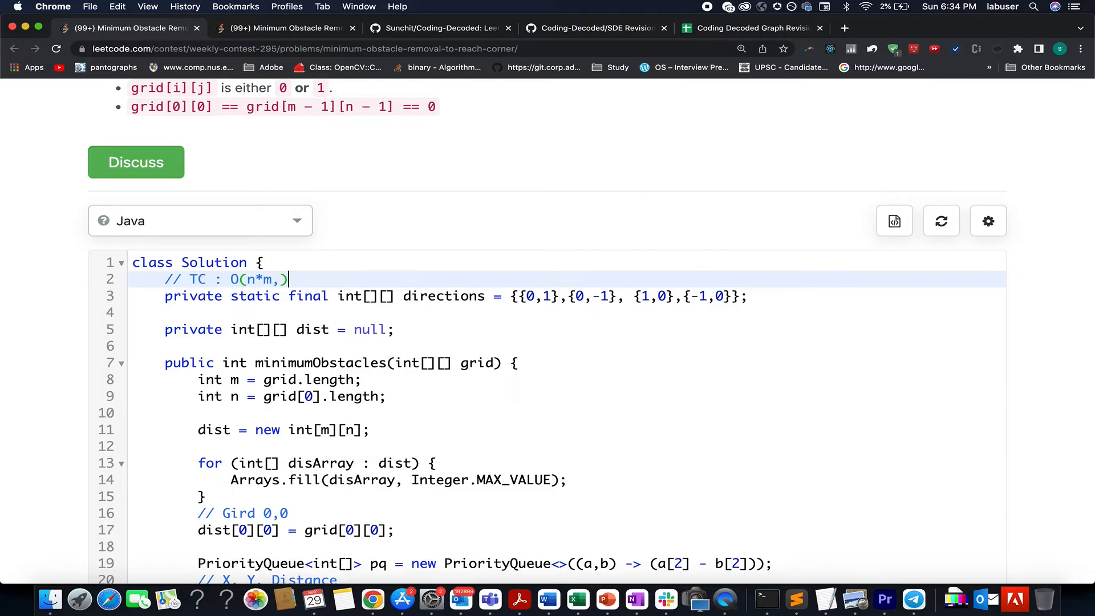
pyautogui.press('Backspace')
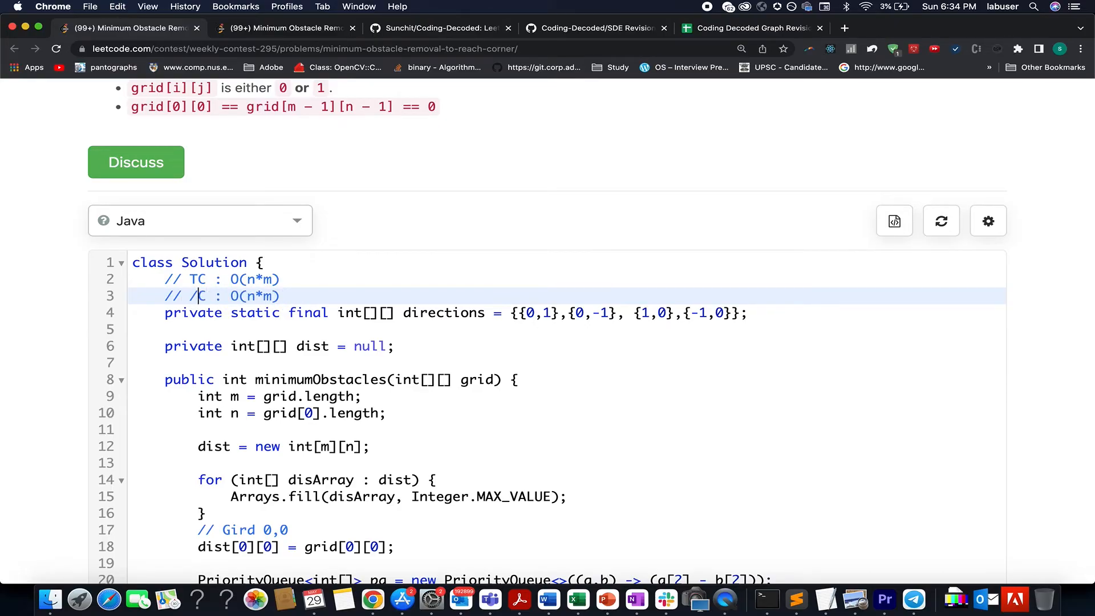
pyautogui.write('SC')
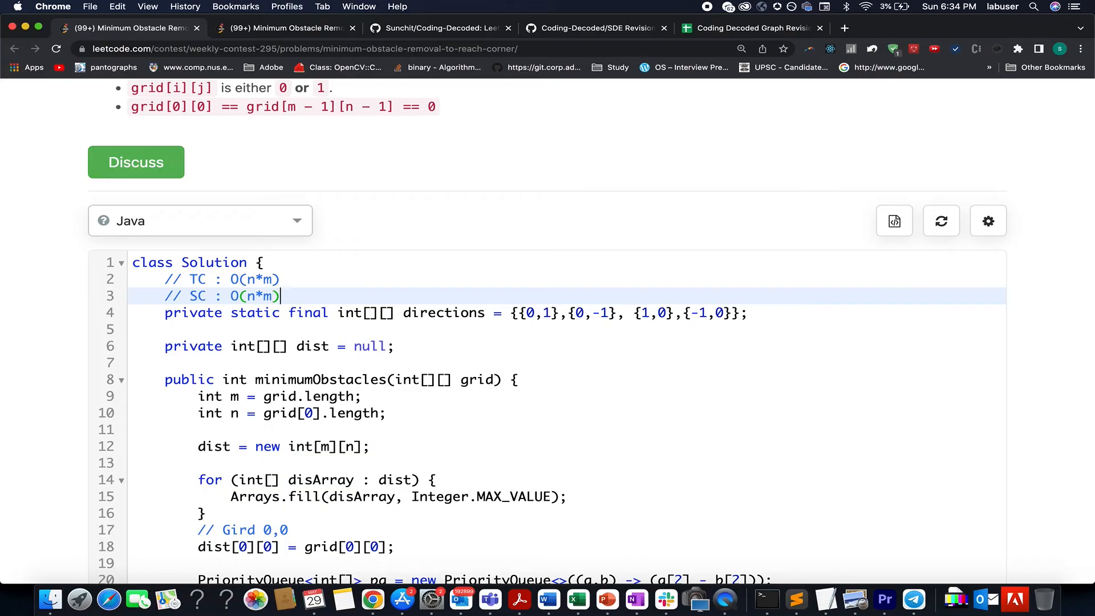